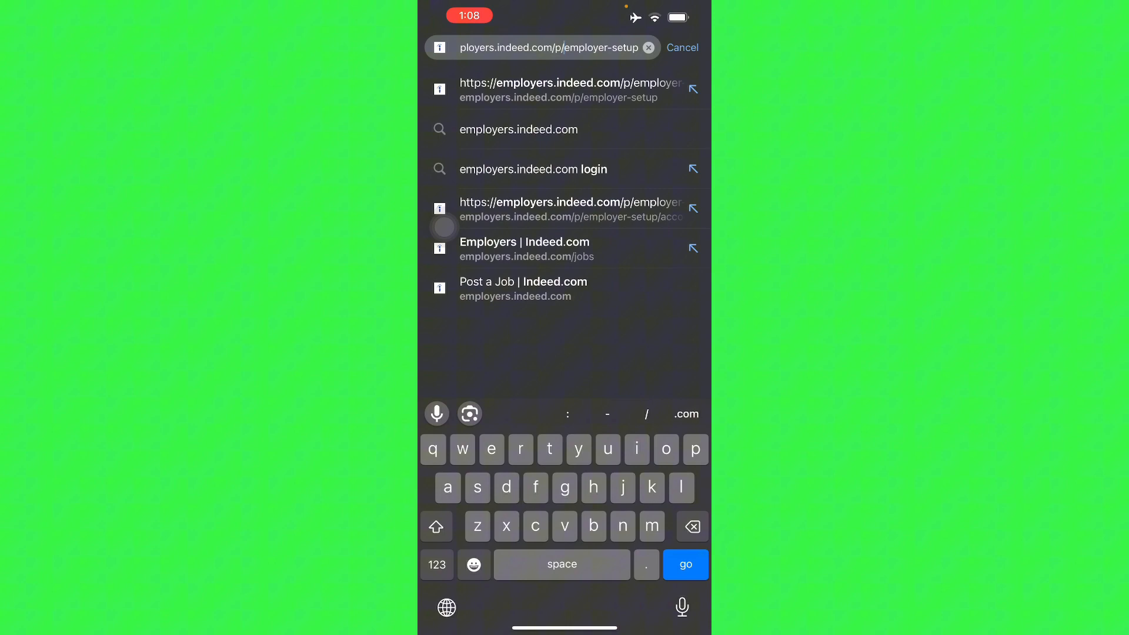
Load employers.indeed.com and bring the Create an employer account form into view
click(684, 565)
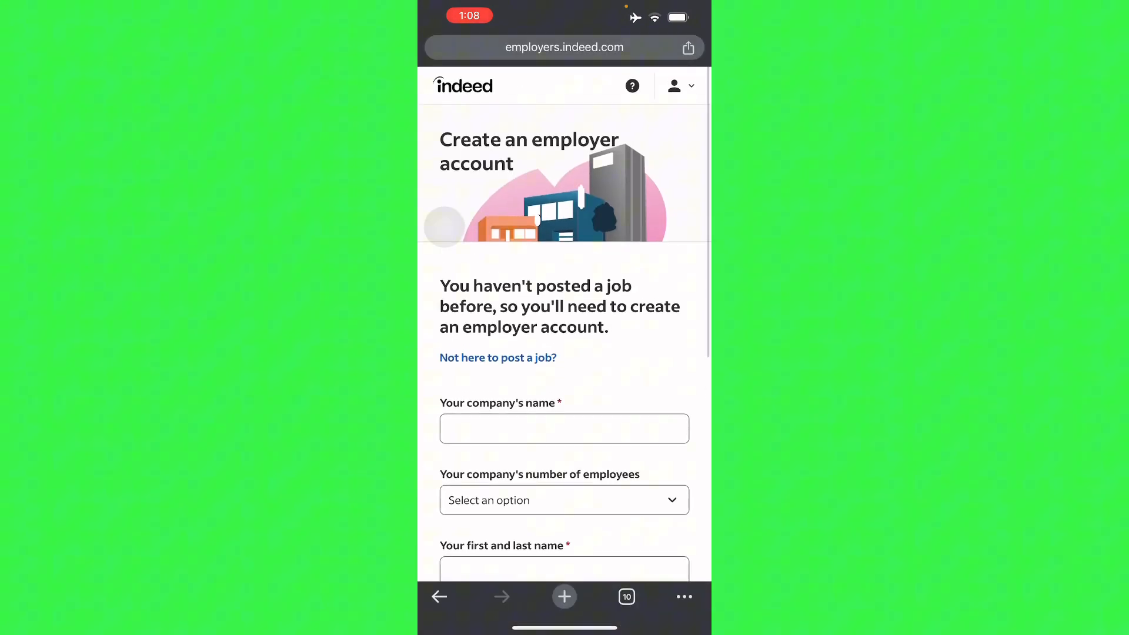
scroll(down, 3)
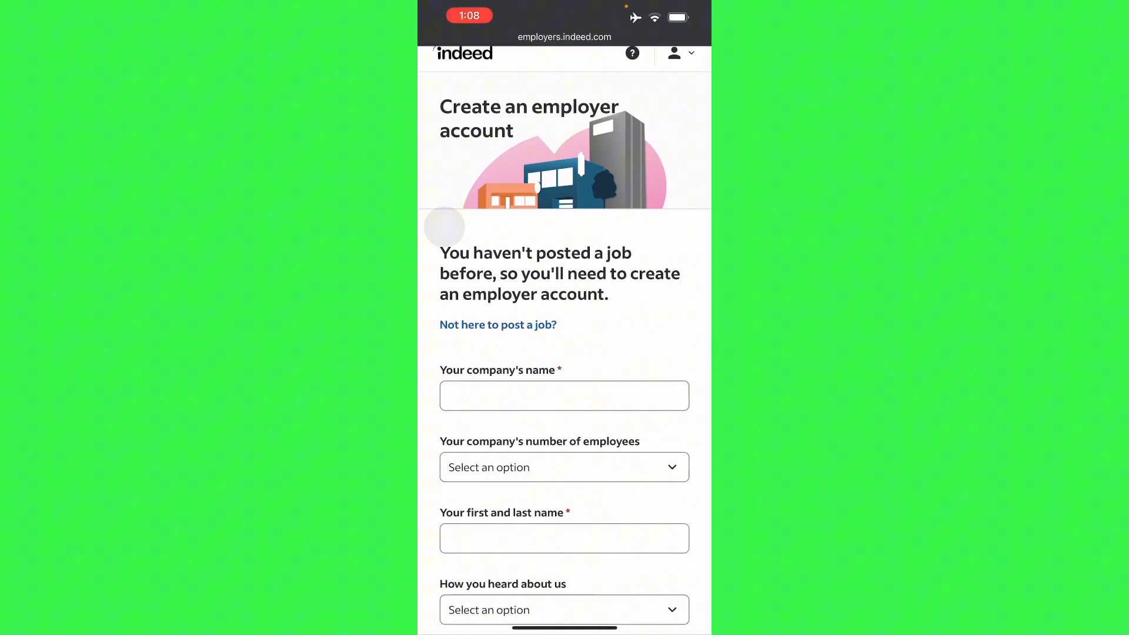
scroll(down, 3)
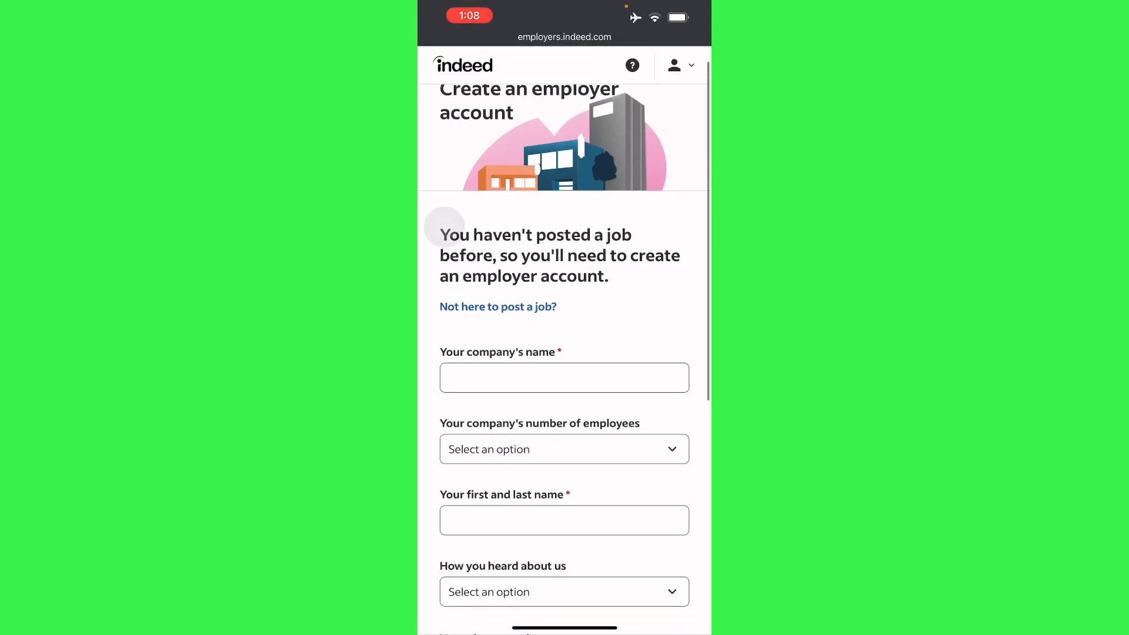
scroll(down, 3)
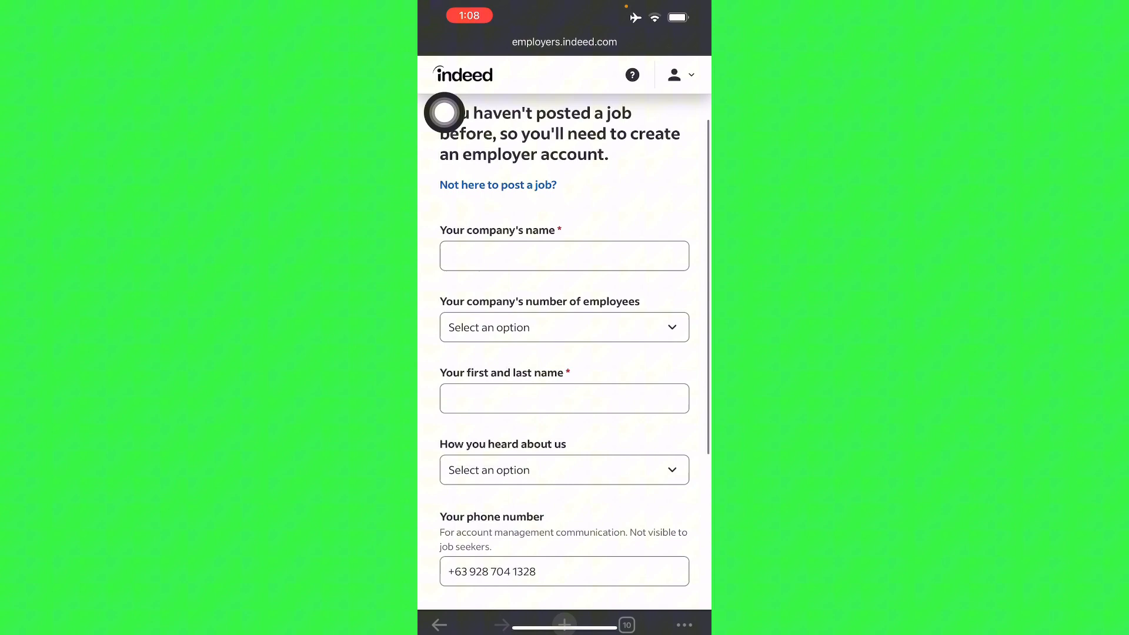
Enter the company name and pick the Big Boss Diner suggestion
click(564, 255)
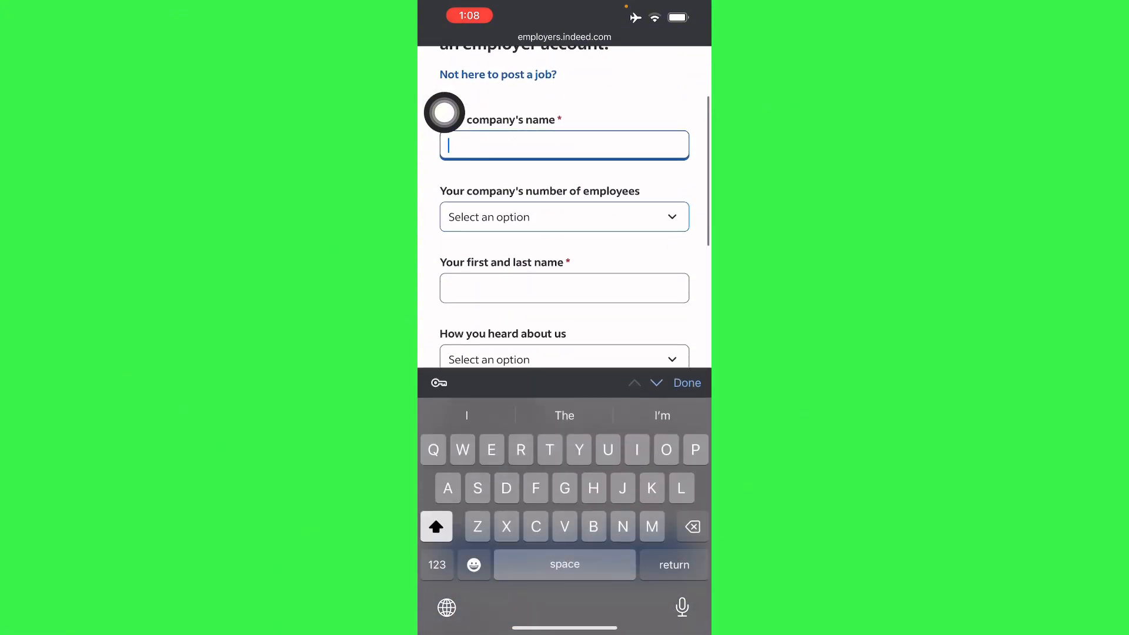
text(Di)
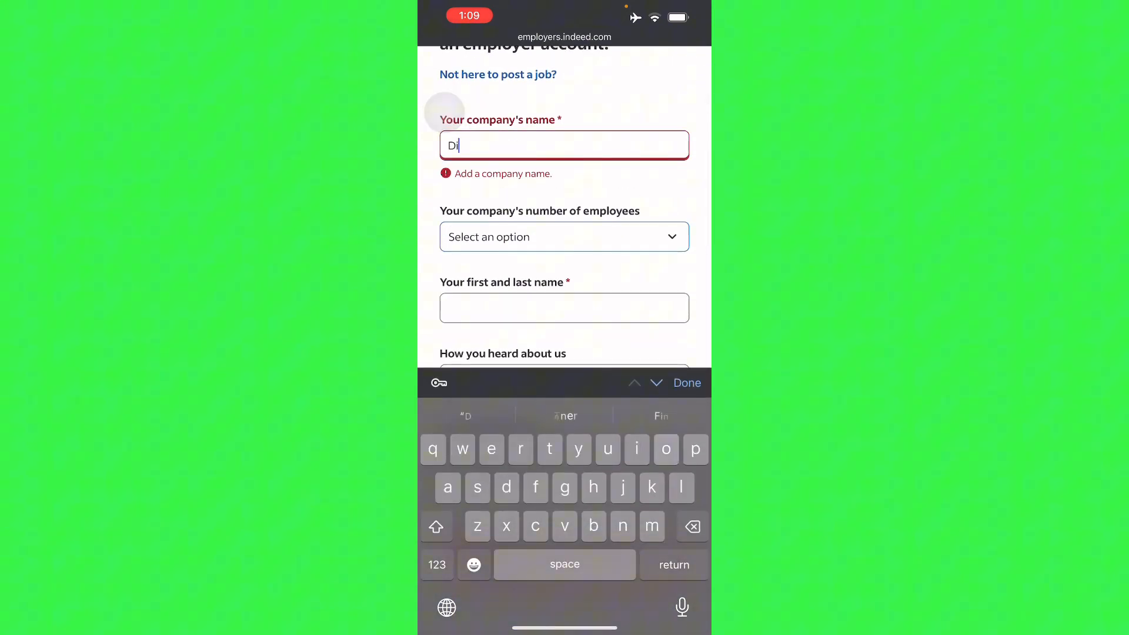
text(inosaur)
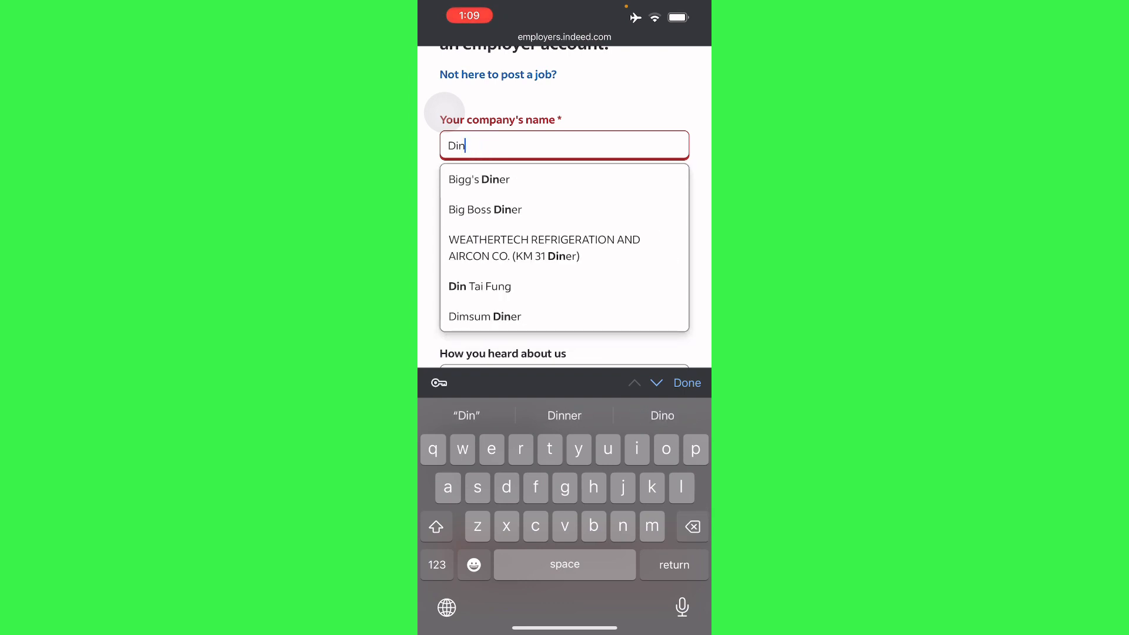
click(485, 209)
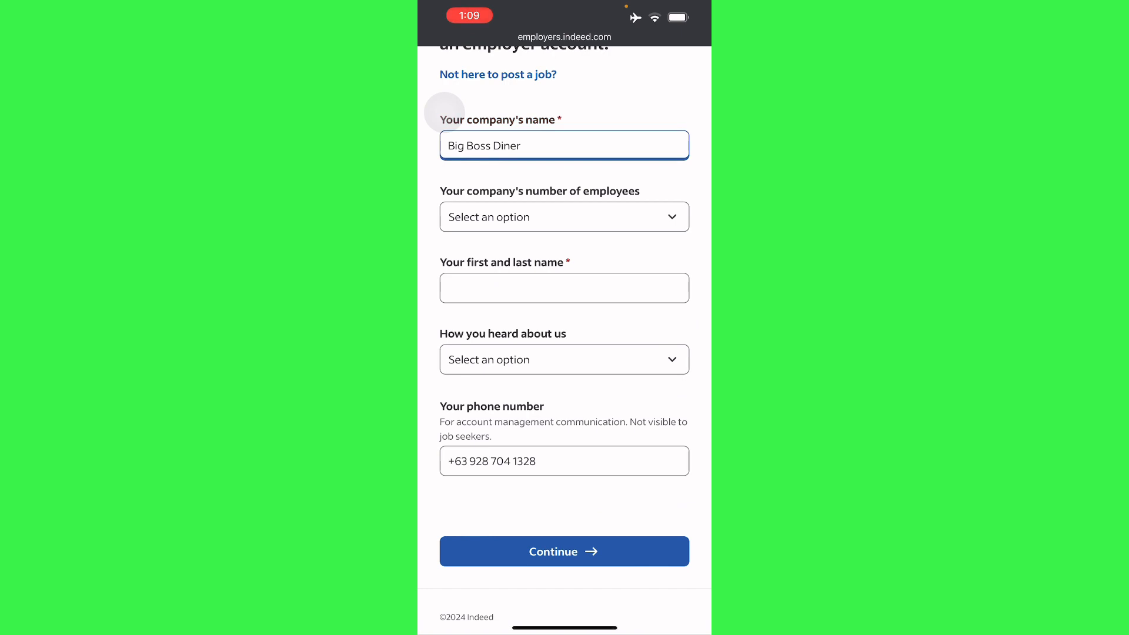
click(563, 216)
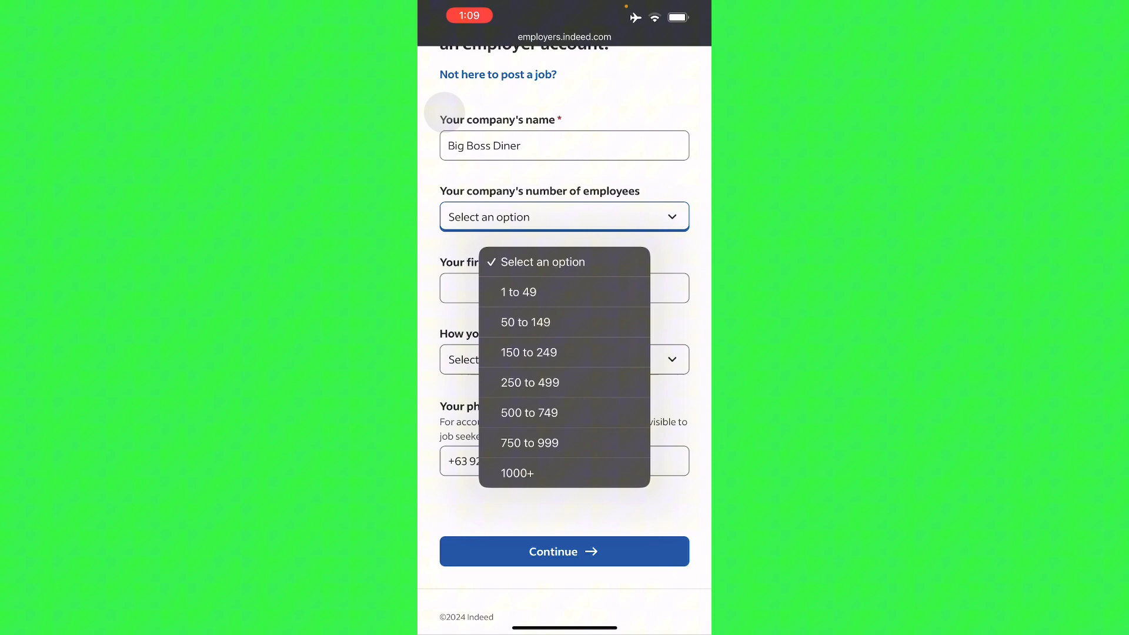
click(519, 292)
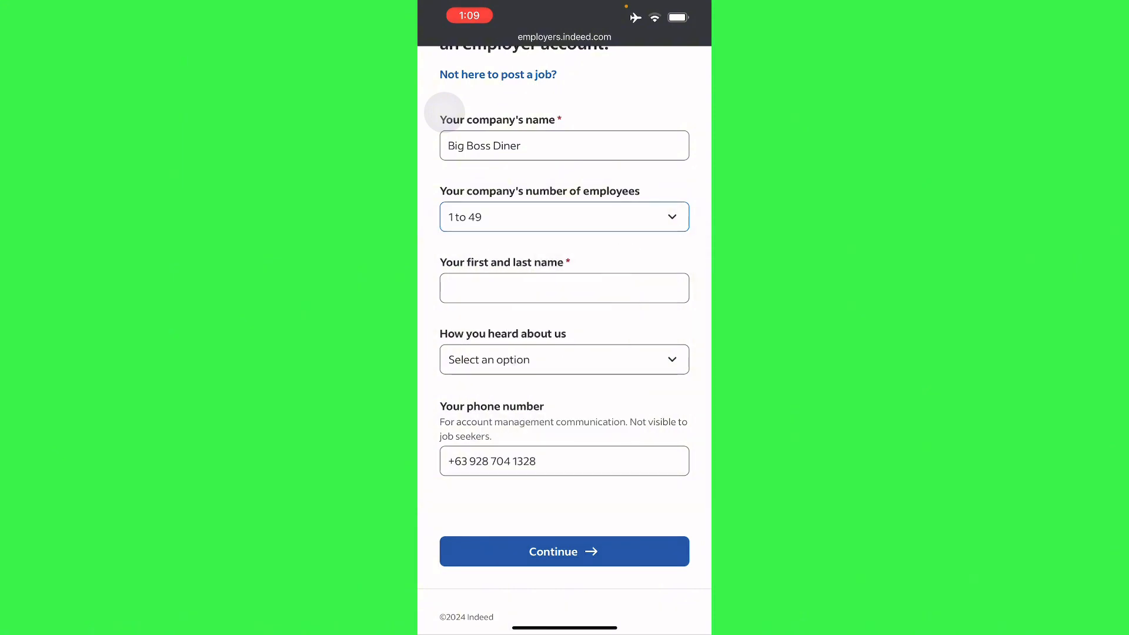
text(JL Cruz)
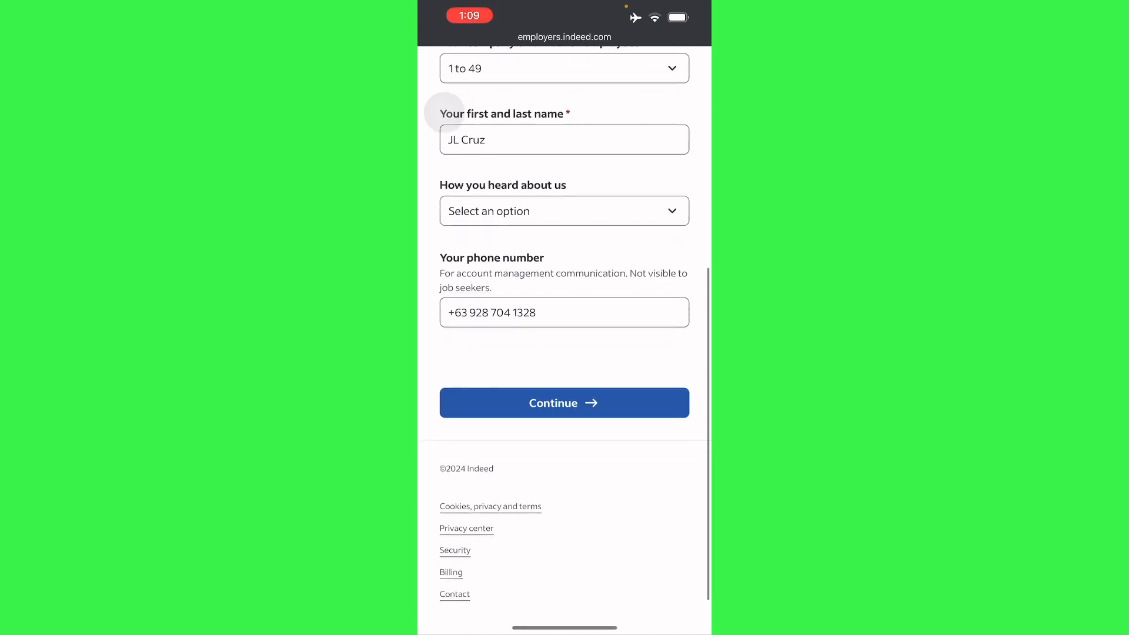
click(564, 211)
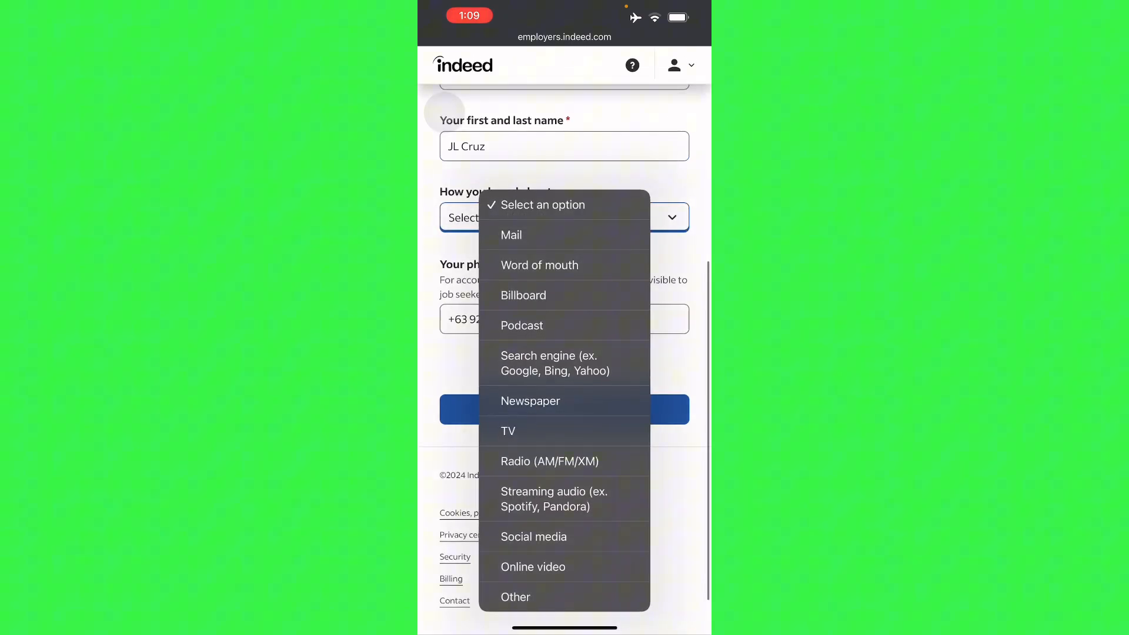
click(531, 401)
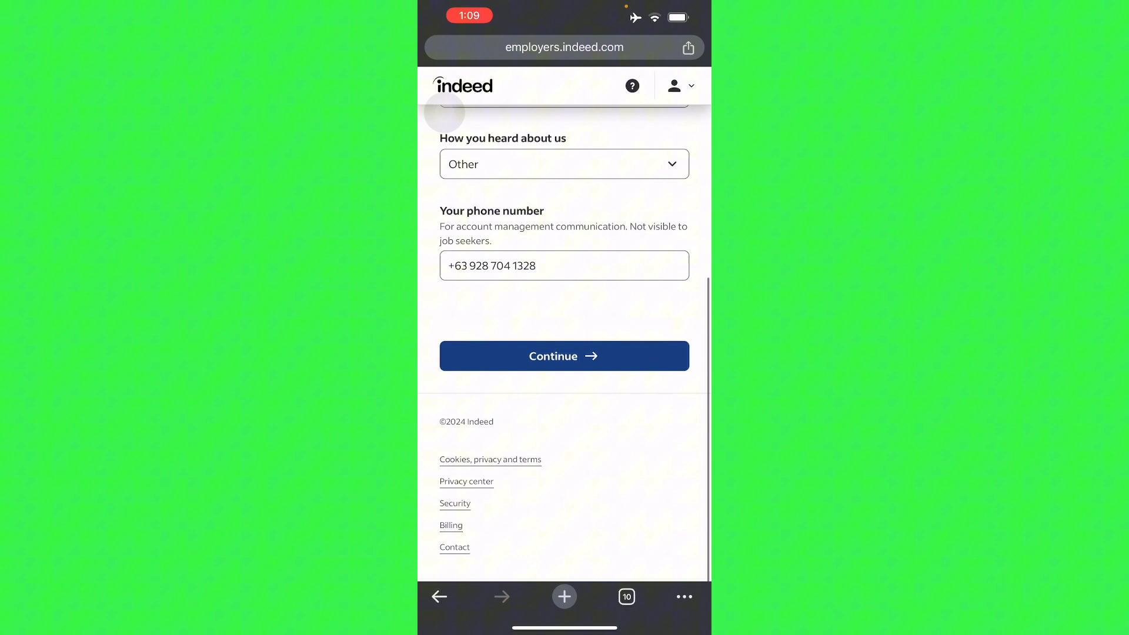
Submit the employer account and enter the job title Tutorial
click(564, 355)
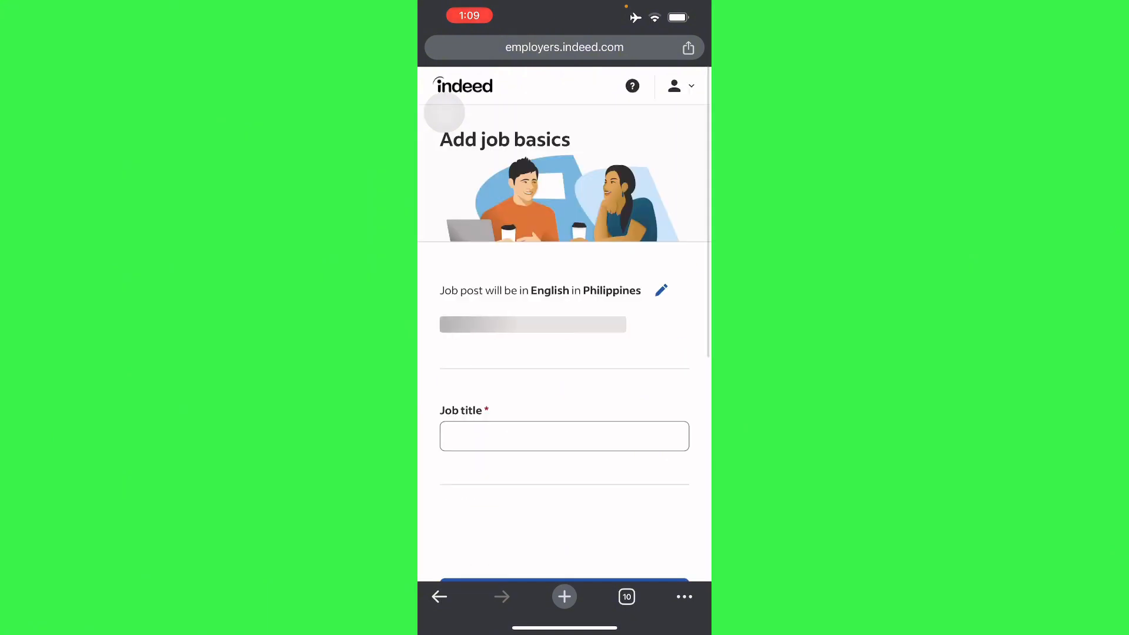
scroll(down, 3)
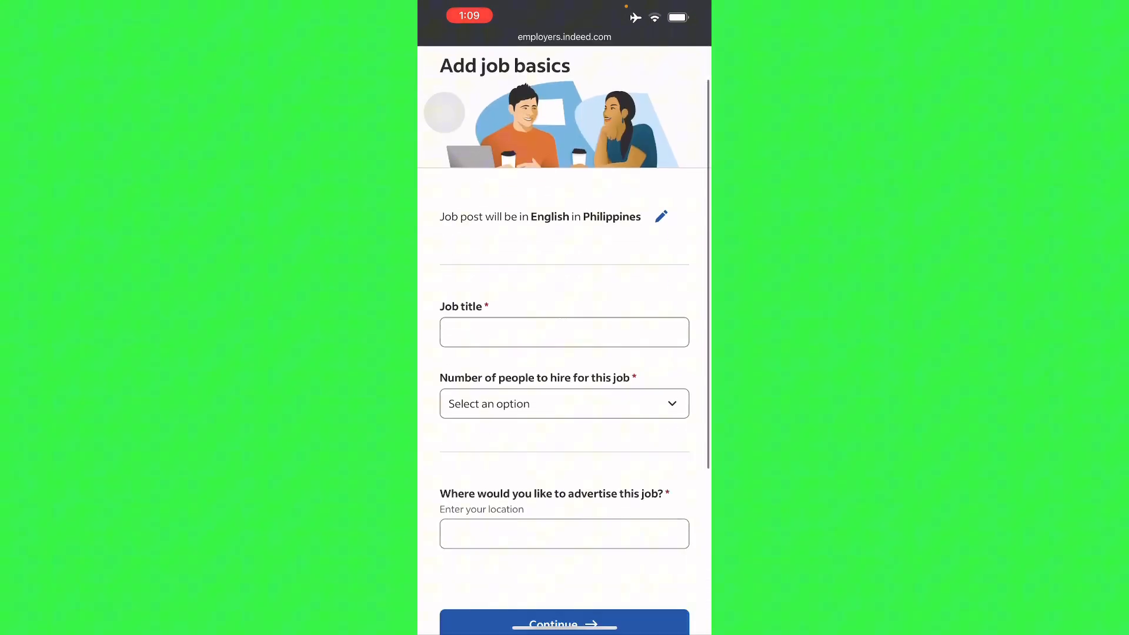
click(563, 332)
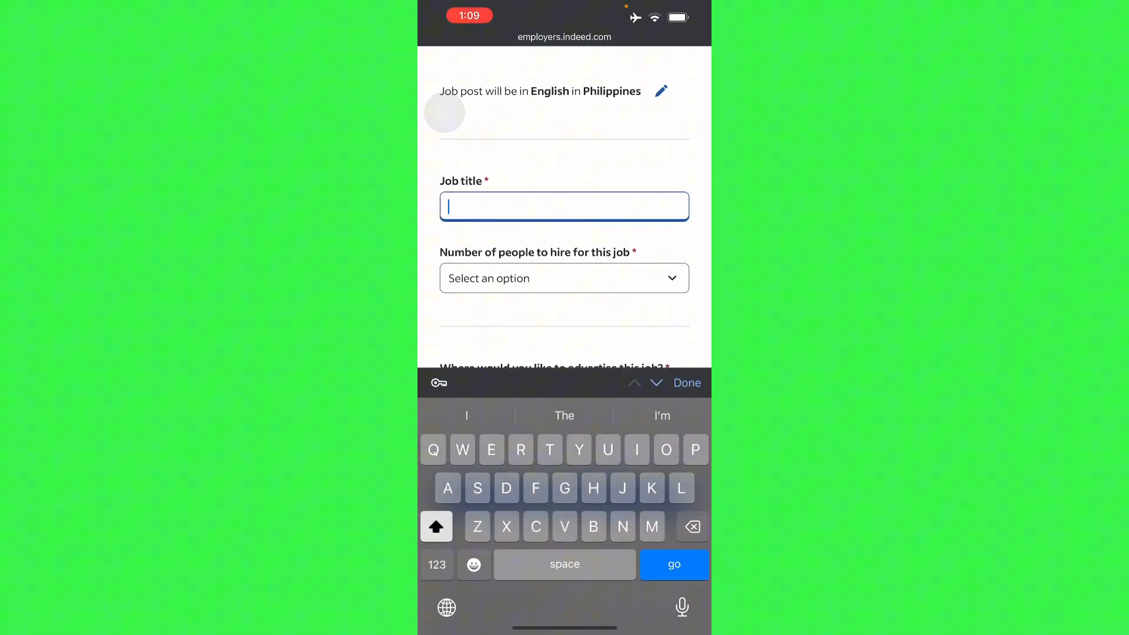
text(Tutorial)
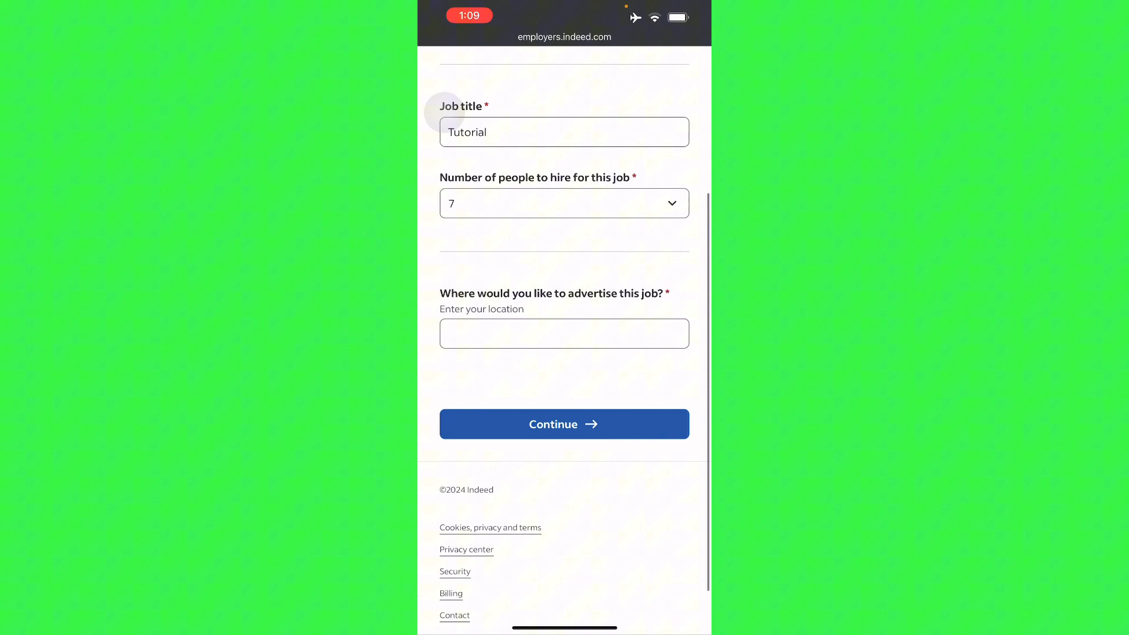
Set the job's advertised location to Manila and continue past the job basics
click(563, 333)
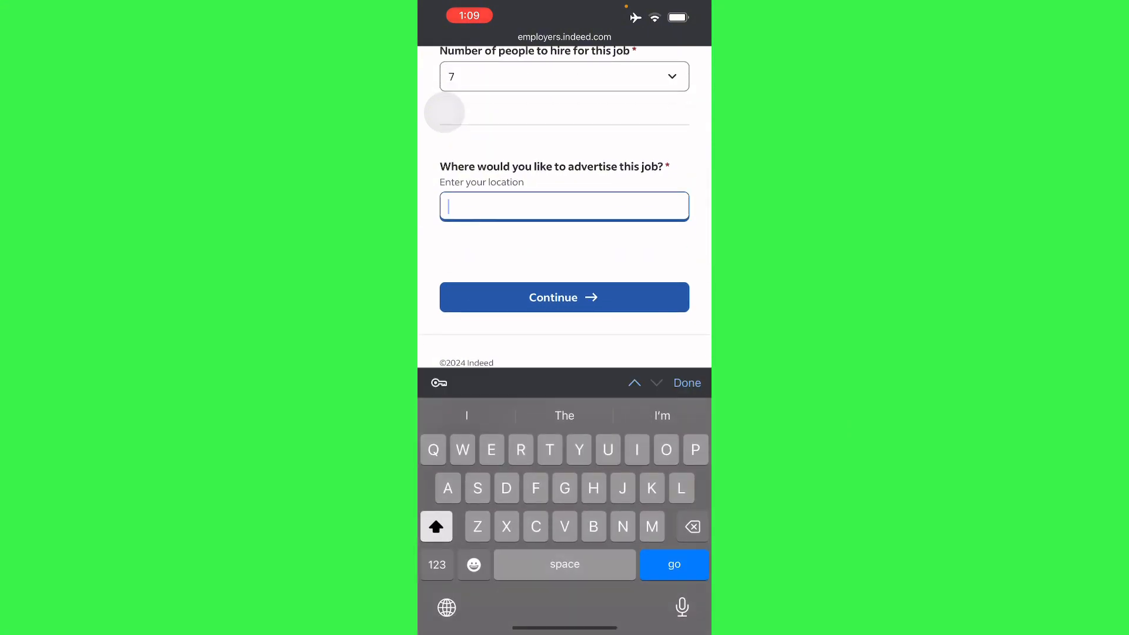
text(New york)
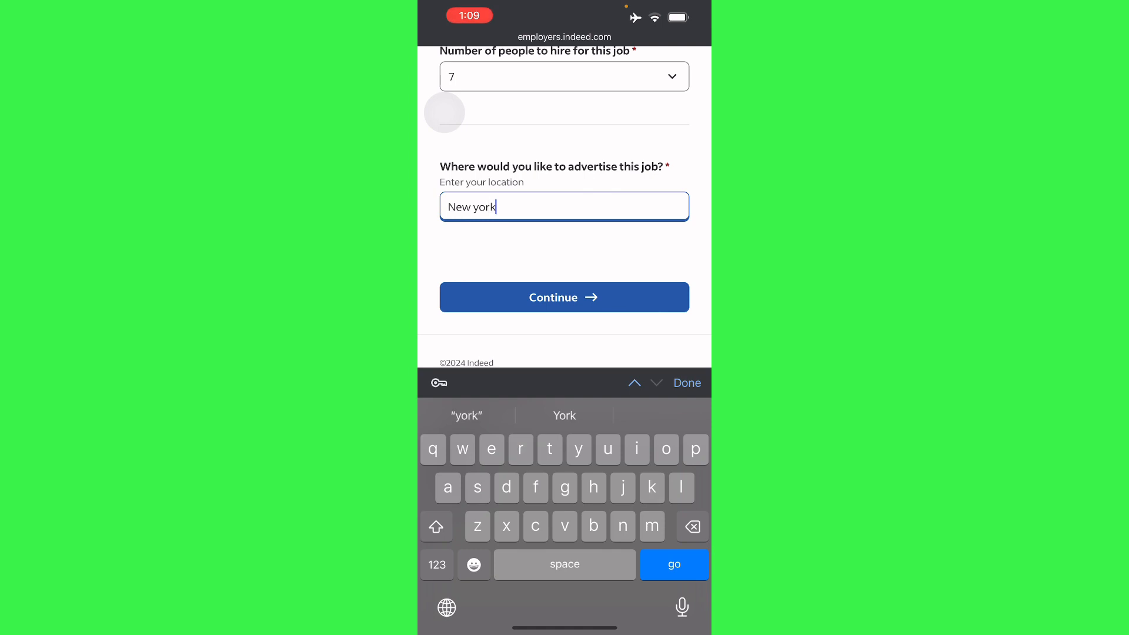
click(563, 297)
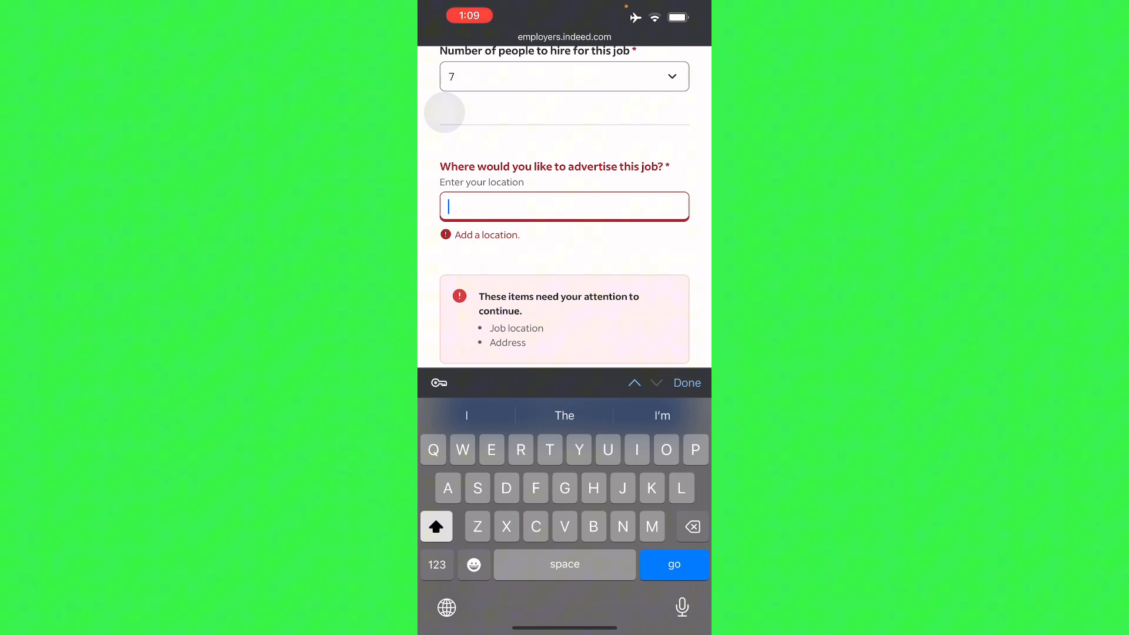
text(Manila)
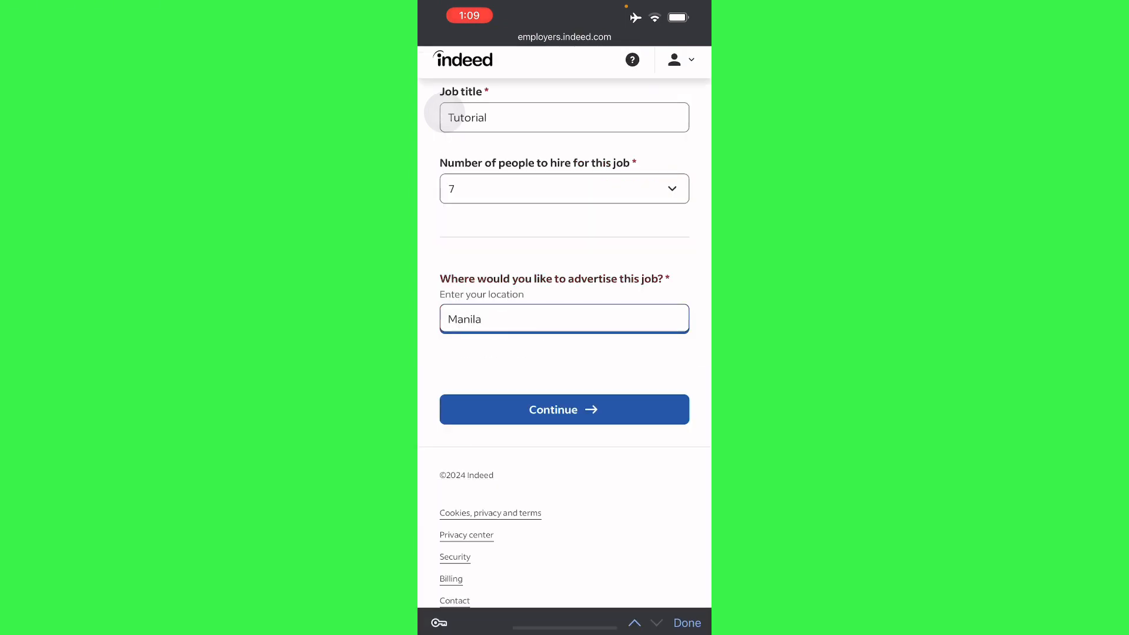
click(563, 409)
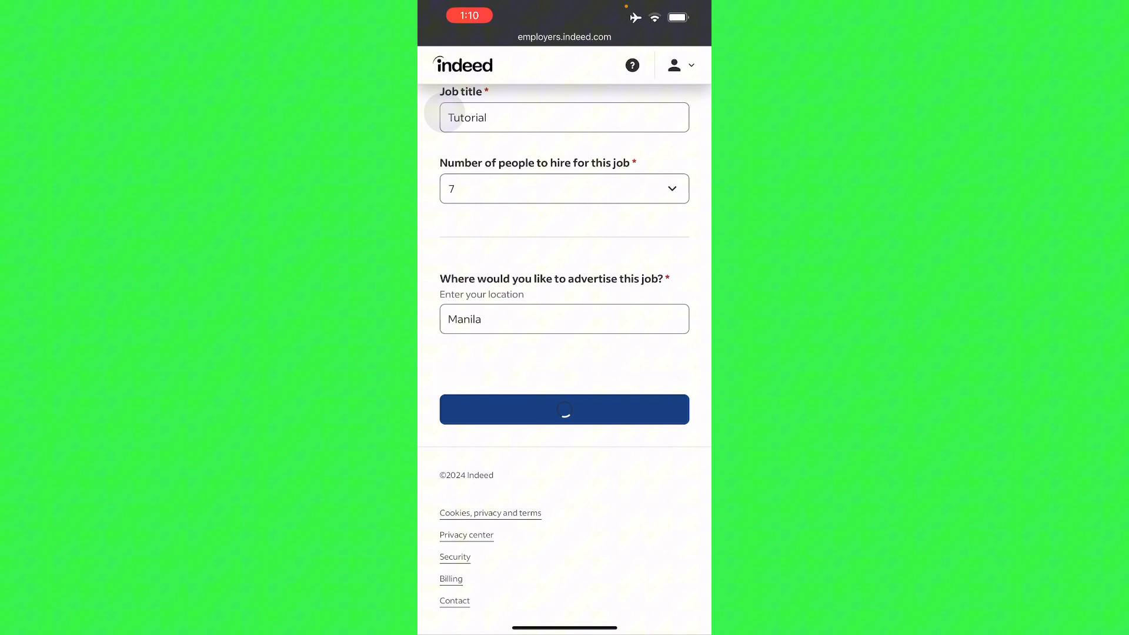
Make the job full-time with 8 fixed weekly hours on an 8 hour shift and submit
click(563, 410)
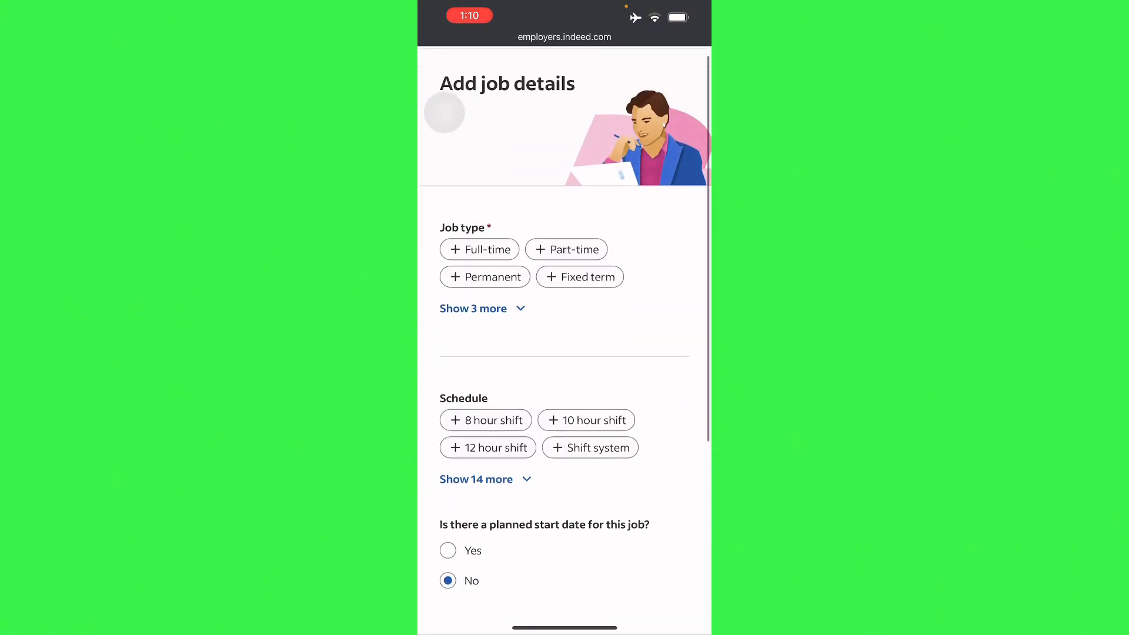
scroll(down, 3)
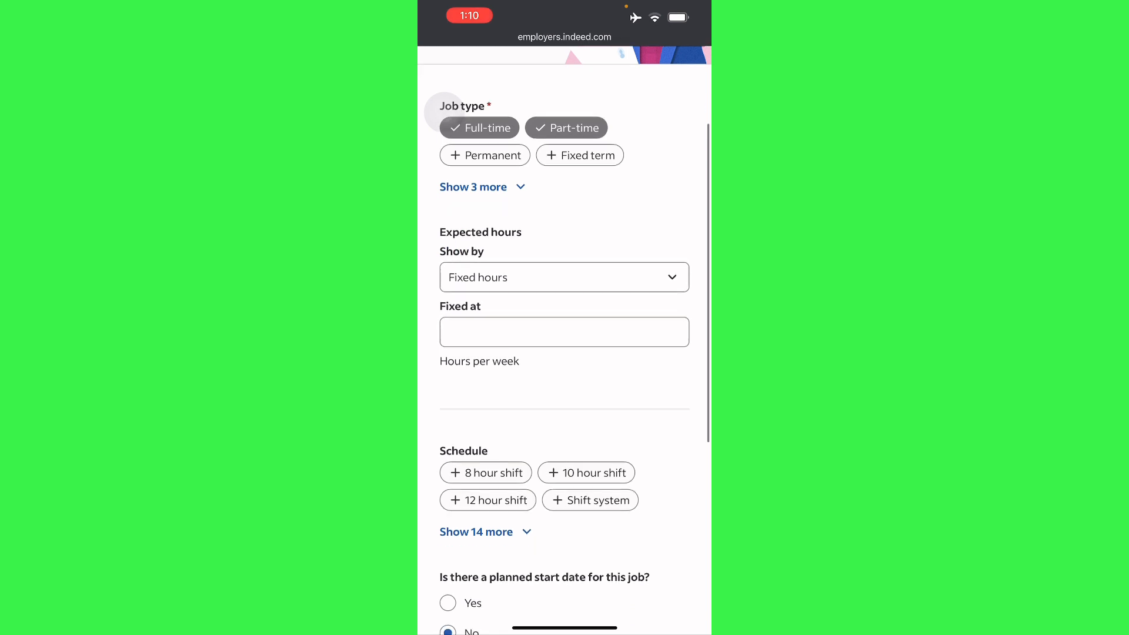
click(563, 278)
text(8)
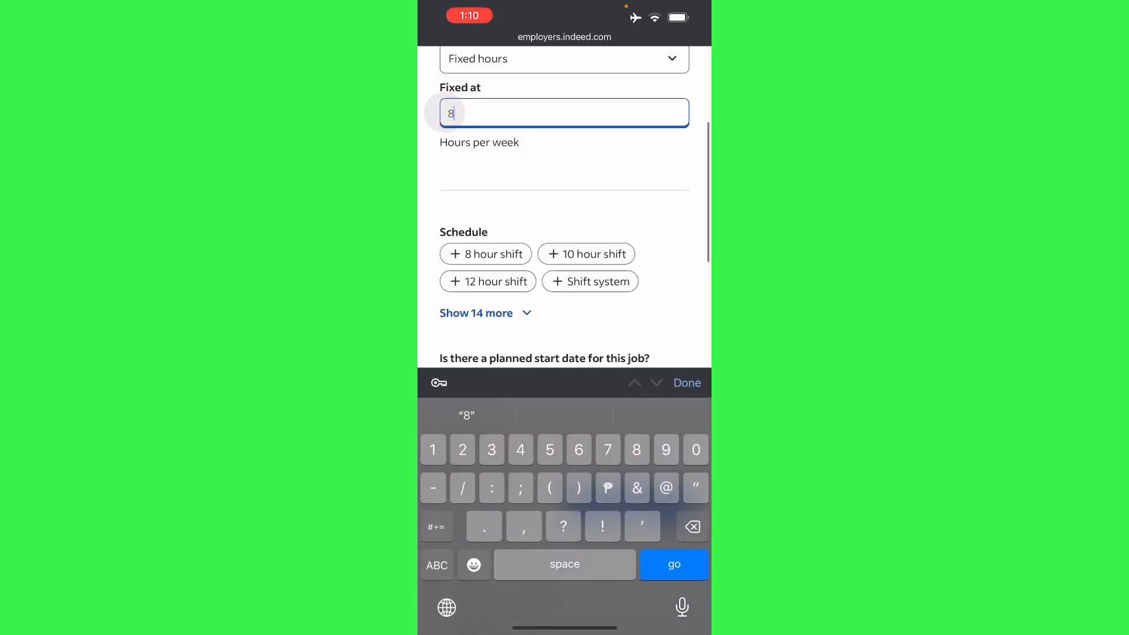
click(486, 255)
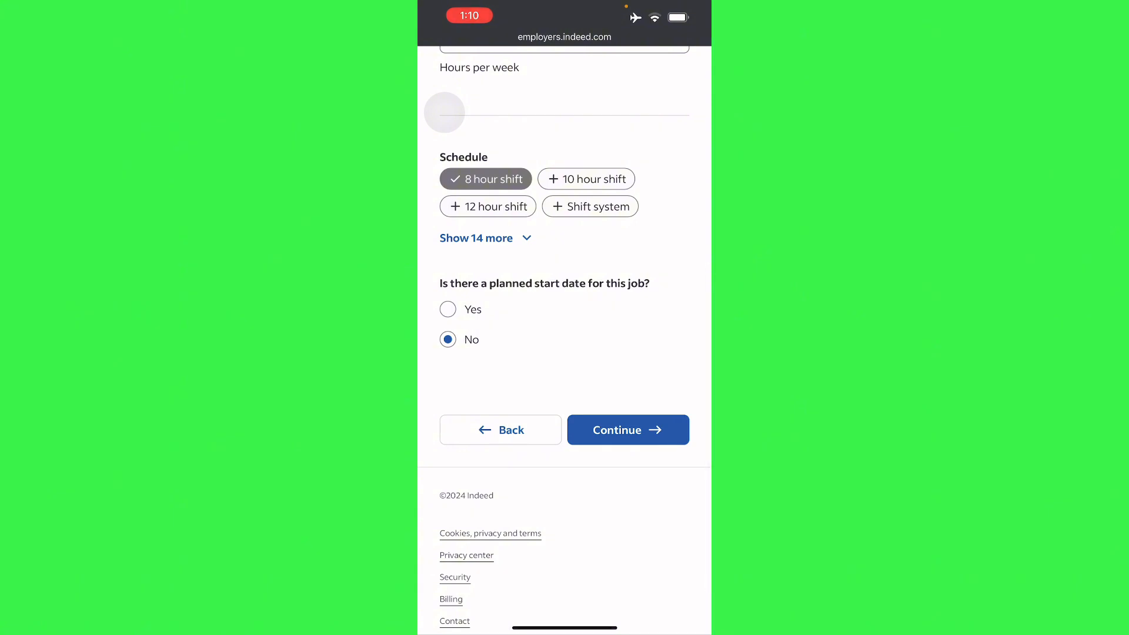
click(627, 430)
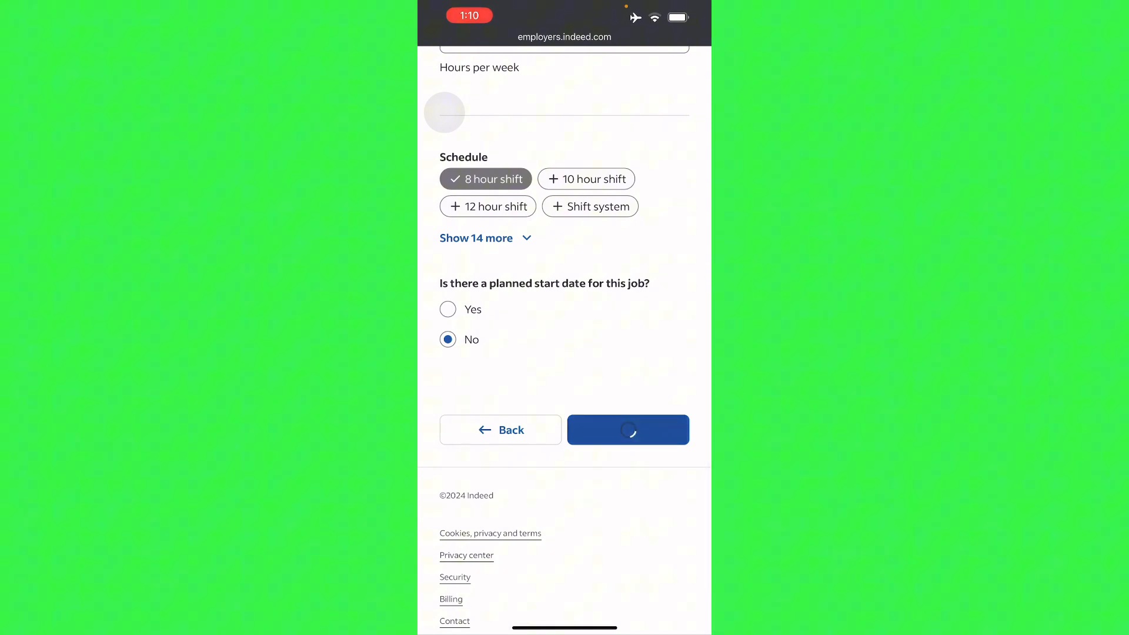
Show pay as a starting amount of 12000 per hour and save the pay details
click(628, 431)
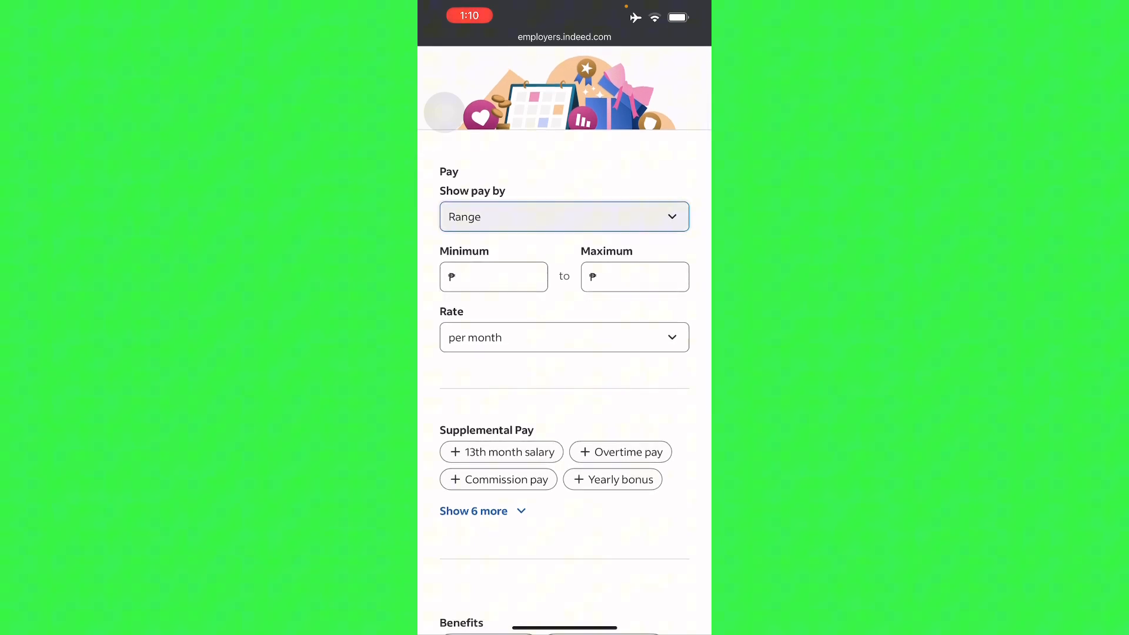
click(564, 216)
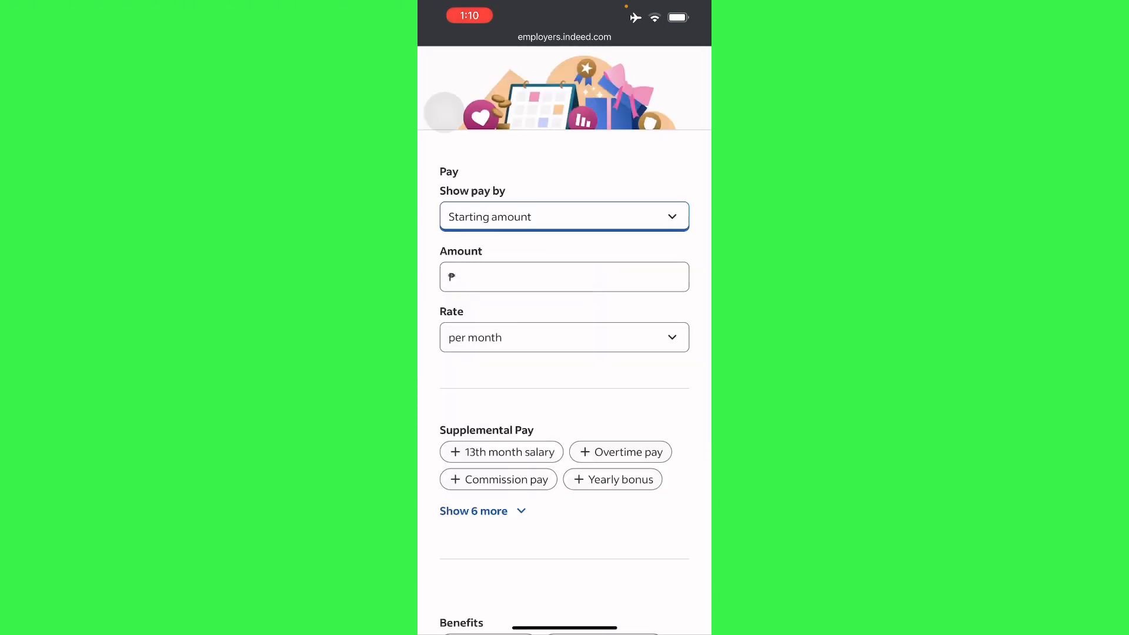
text(1200)
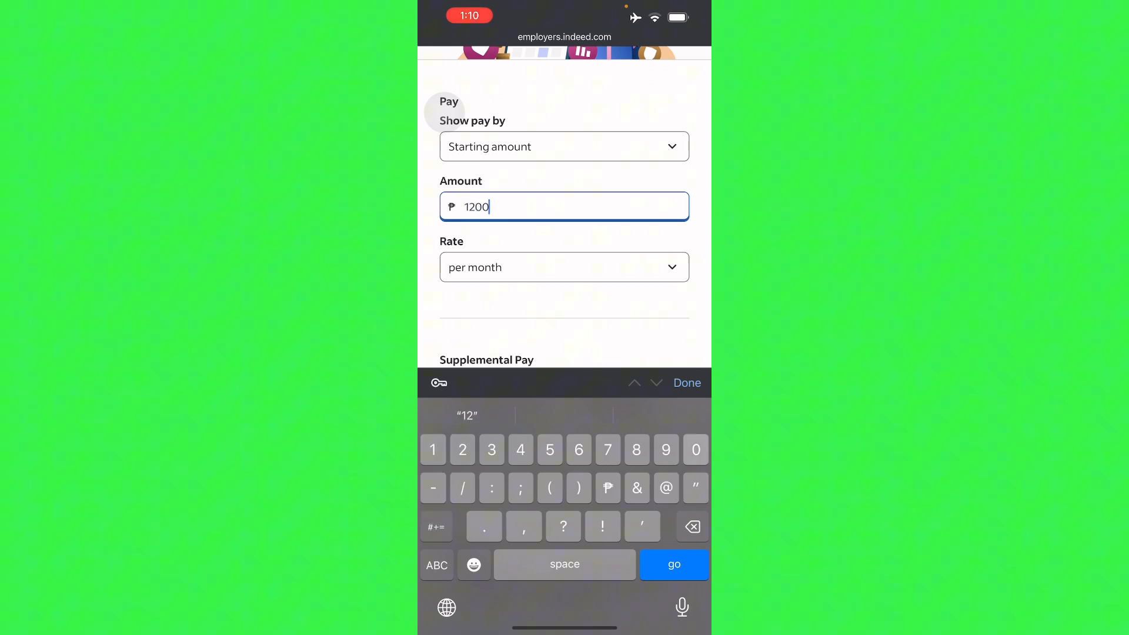
click(563, 267)
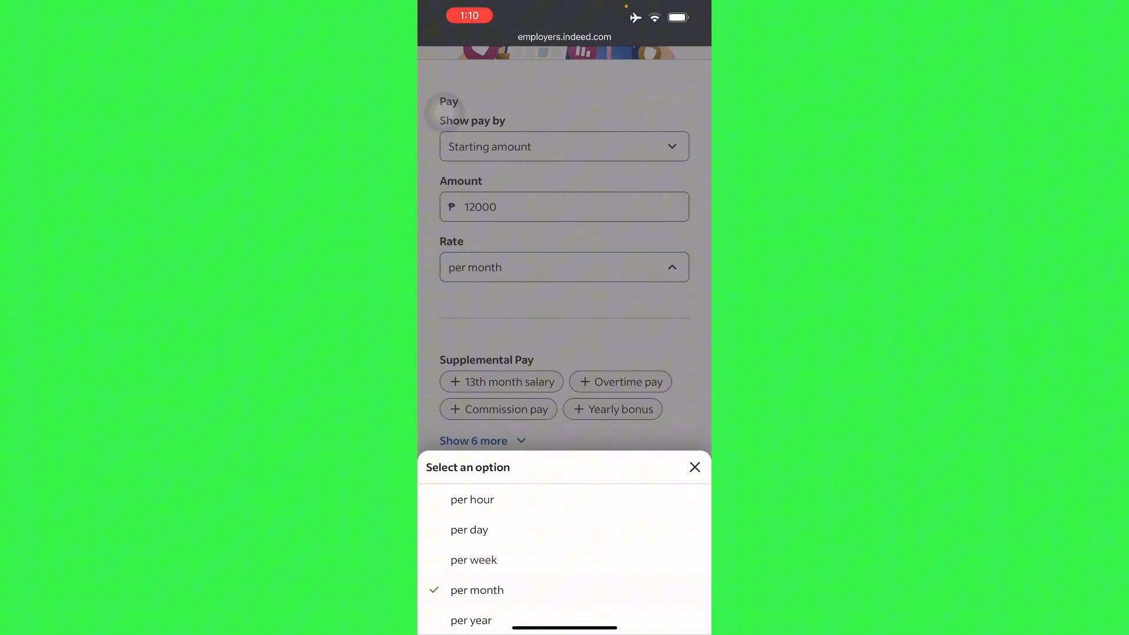
click(473, 500)
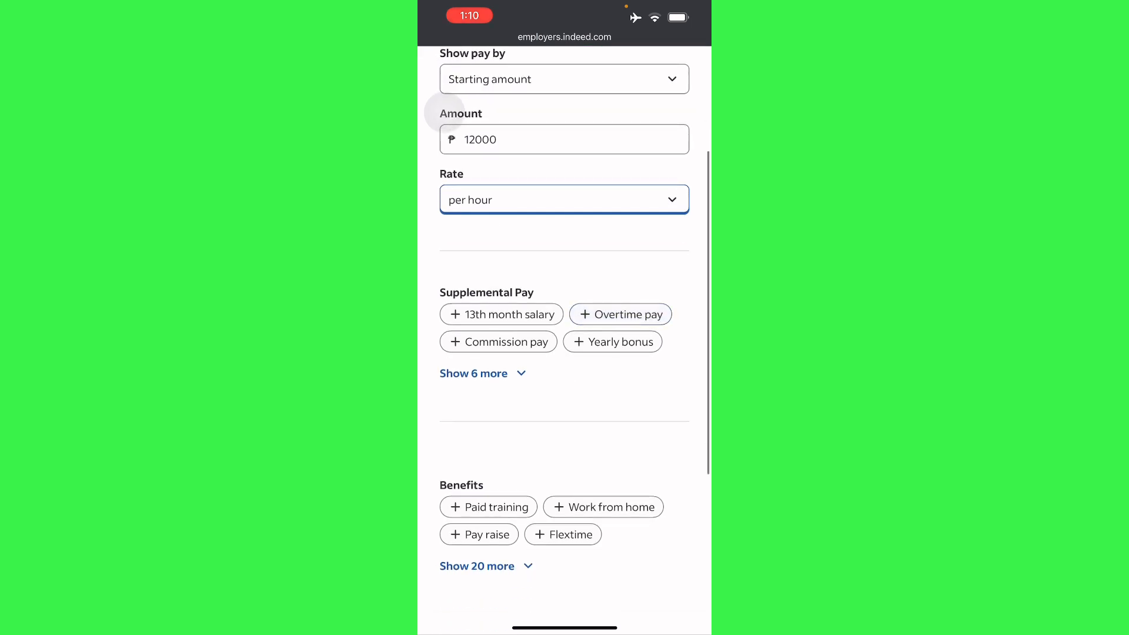
scroll(down, 3)
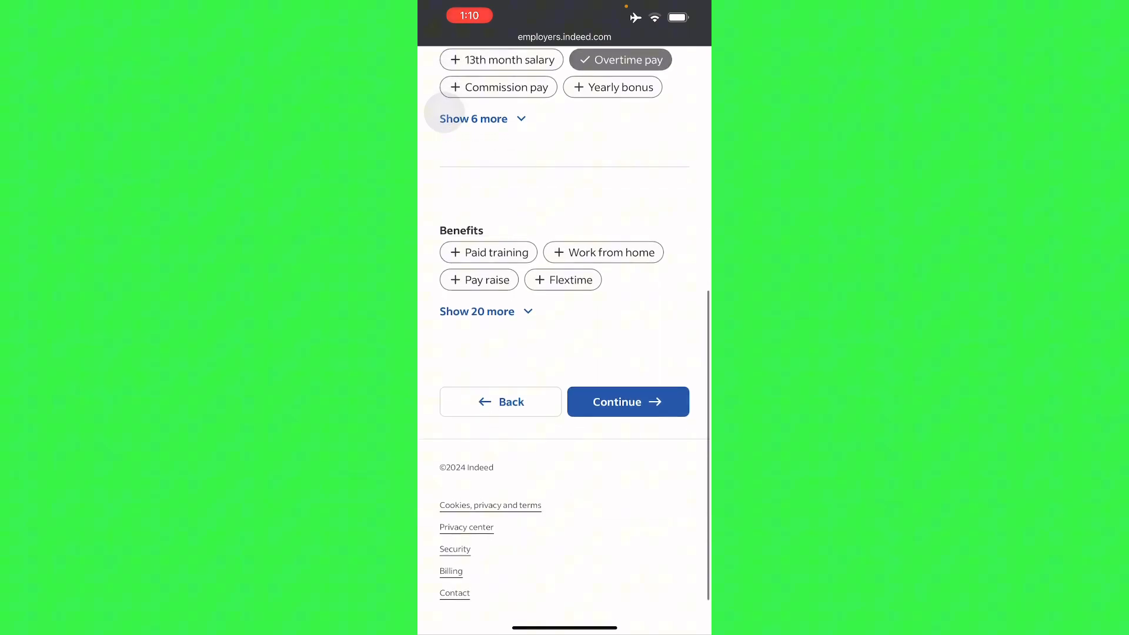
click(487, 252)
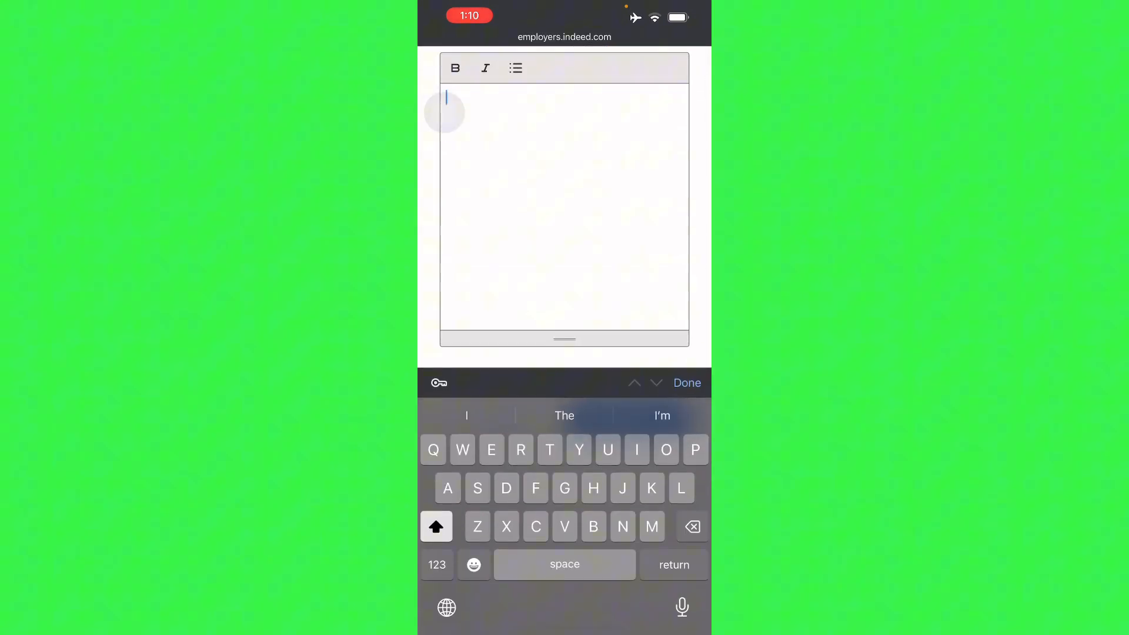
Write 'Lol' then extend it with 'Lol hob hob ho' past the 30-character minimum and submit
text(Lol)
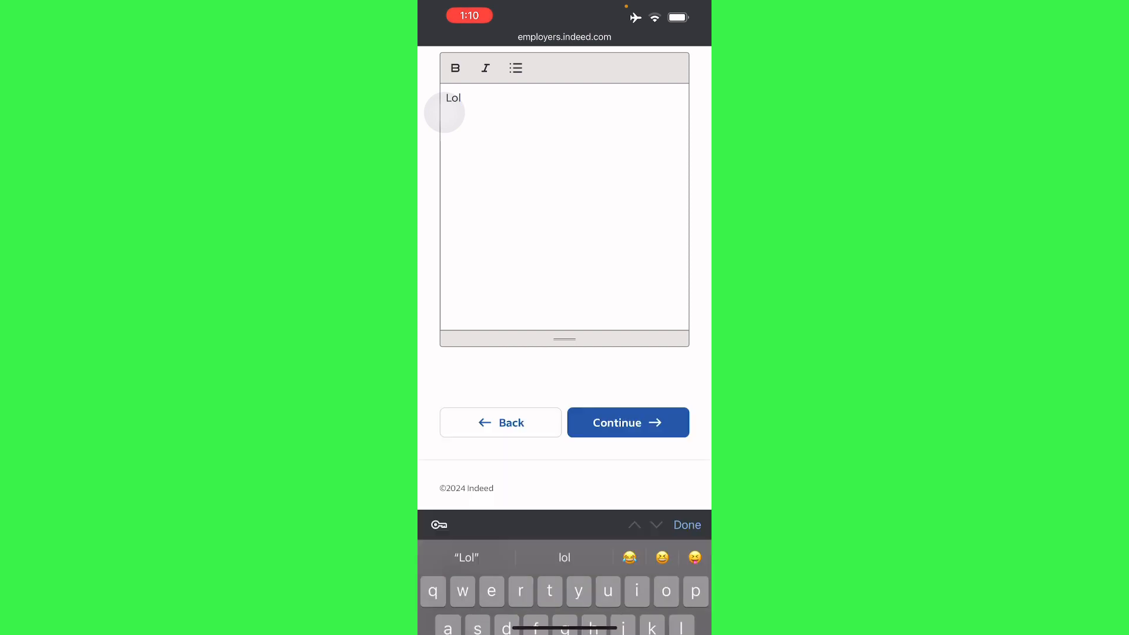
click(627, 423)
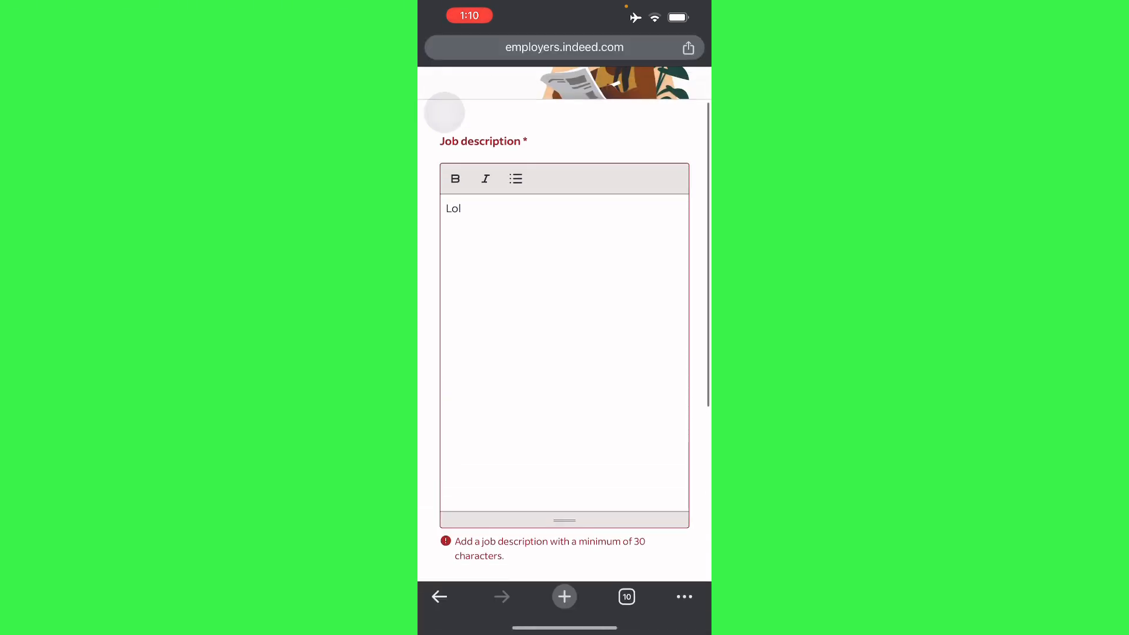
scroll(down, 3)
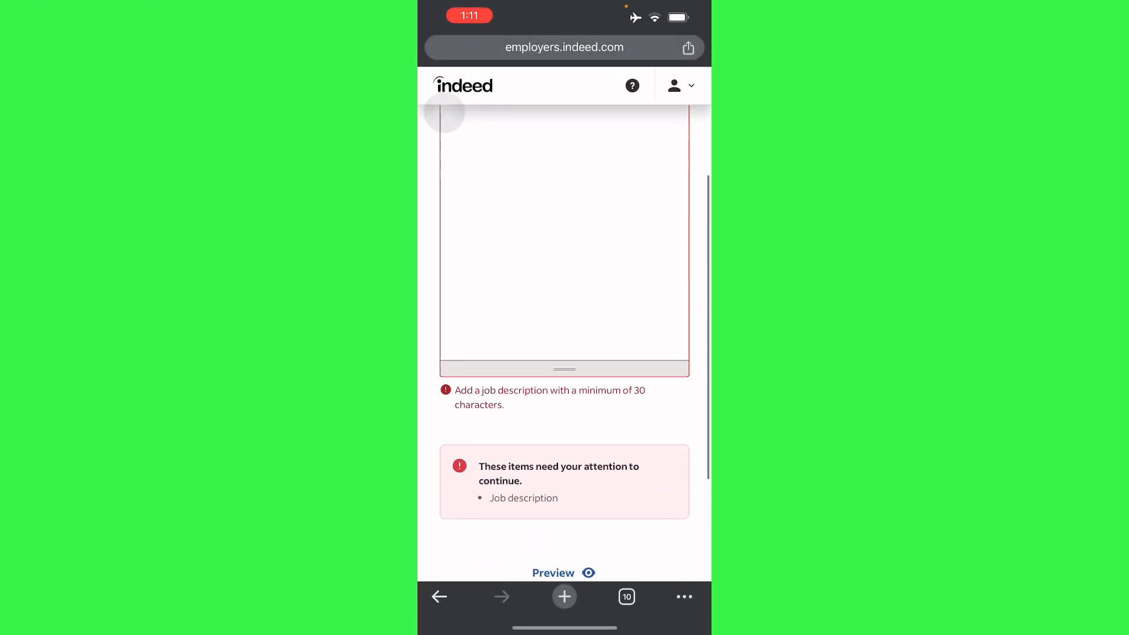
text(Lol)
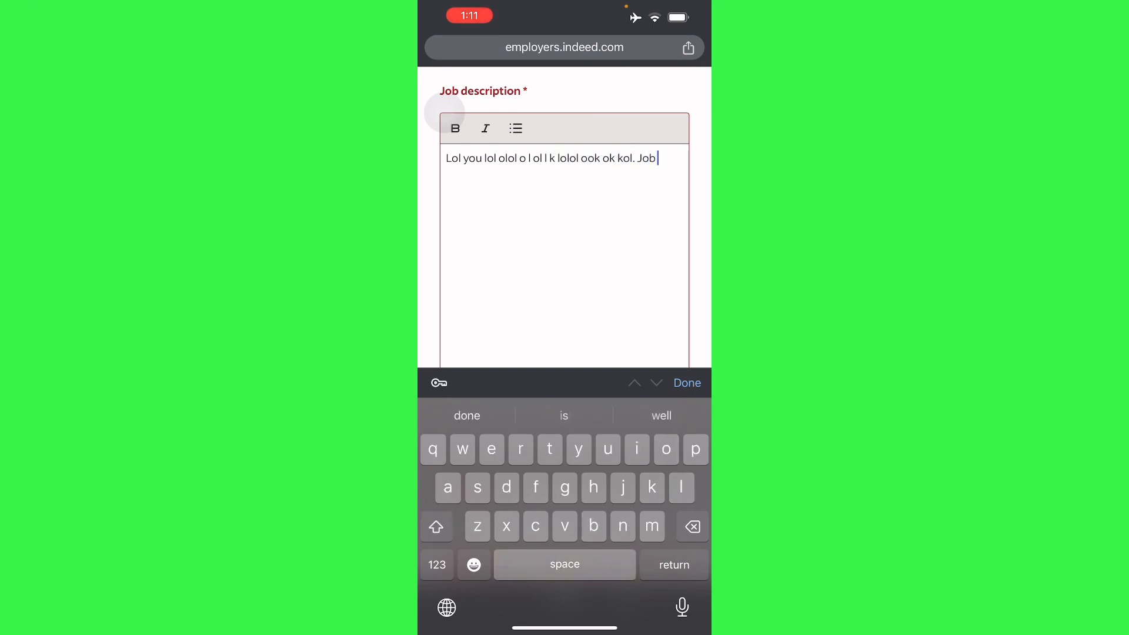
text(hob hob ho job bion)
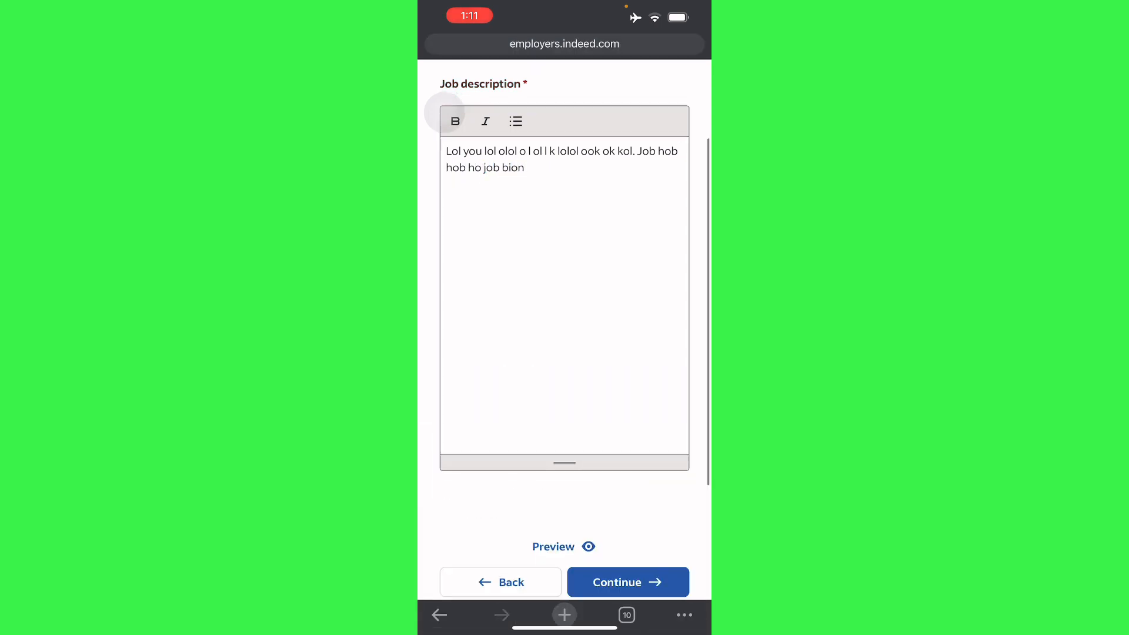
click(627, 582)
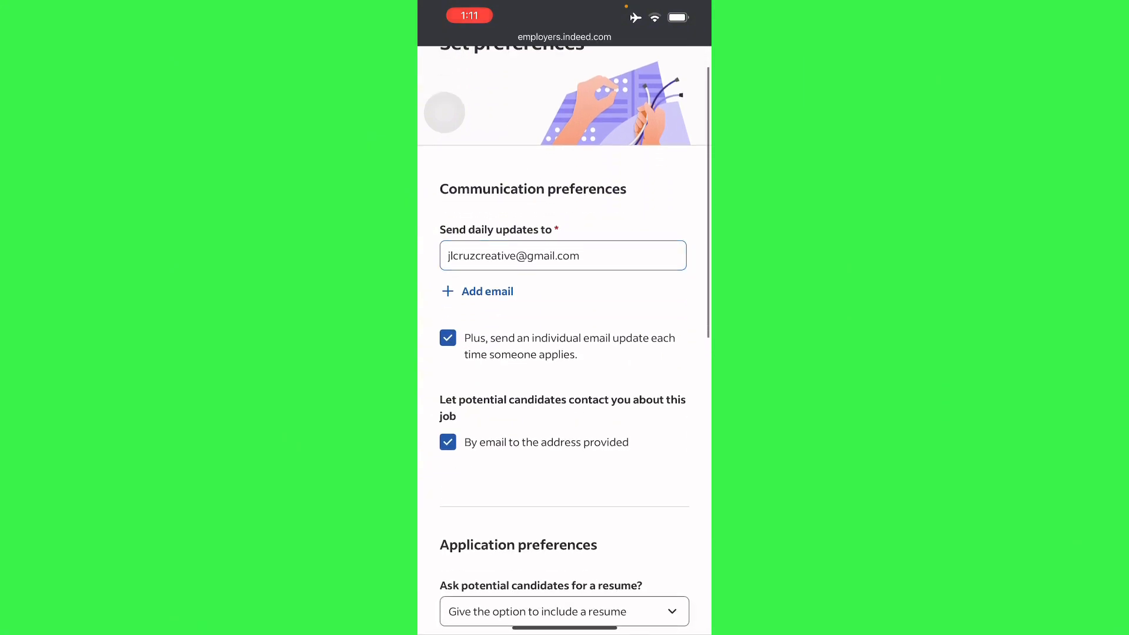
Choose 1 to 3 days as the hiring timeline in the preferences
scroll(down, 3)
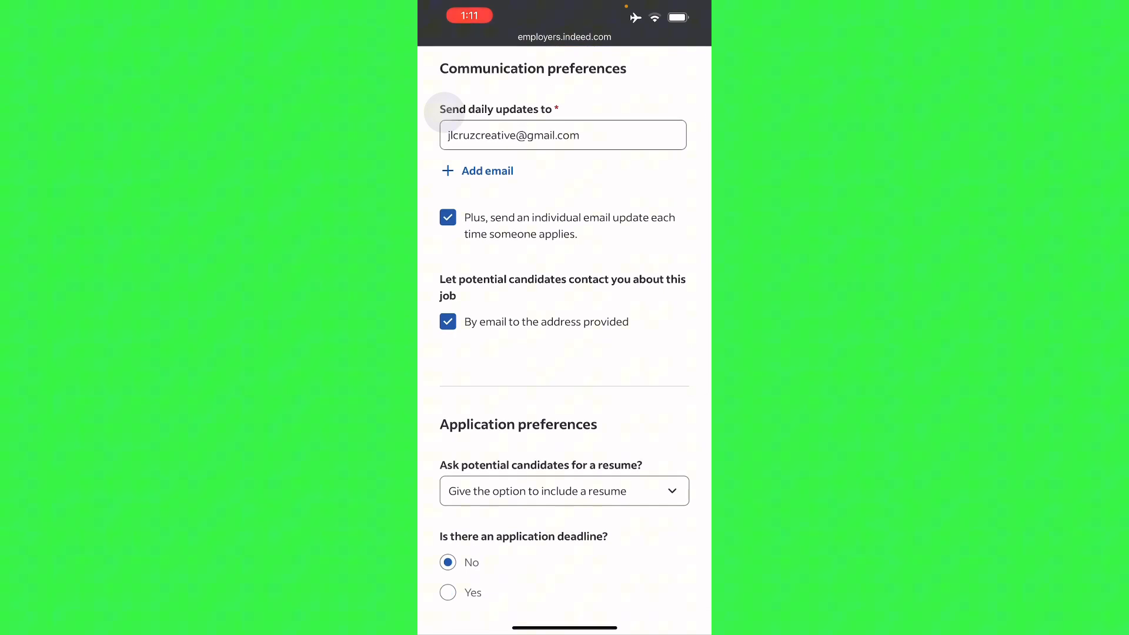
scroll(down, 3)
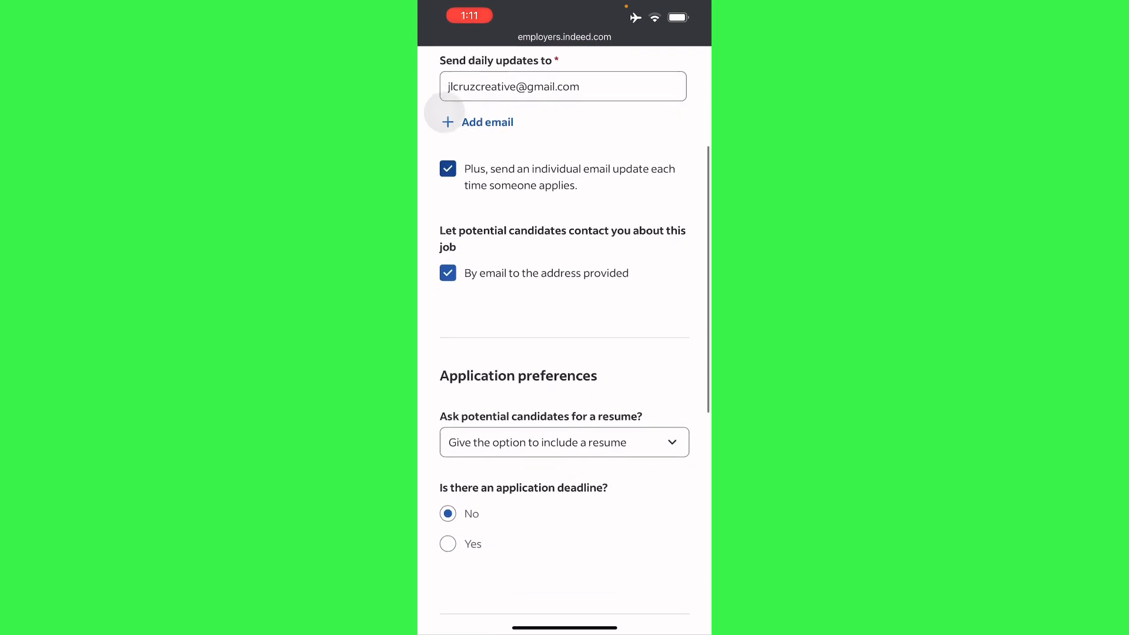
scroll(down, 3)
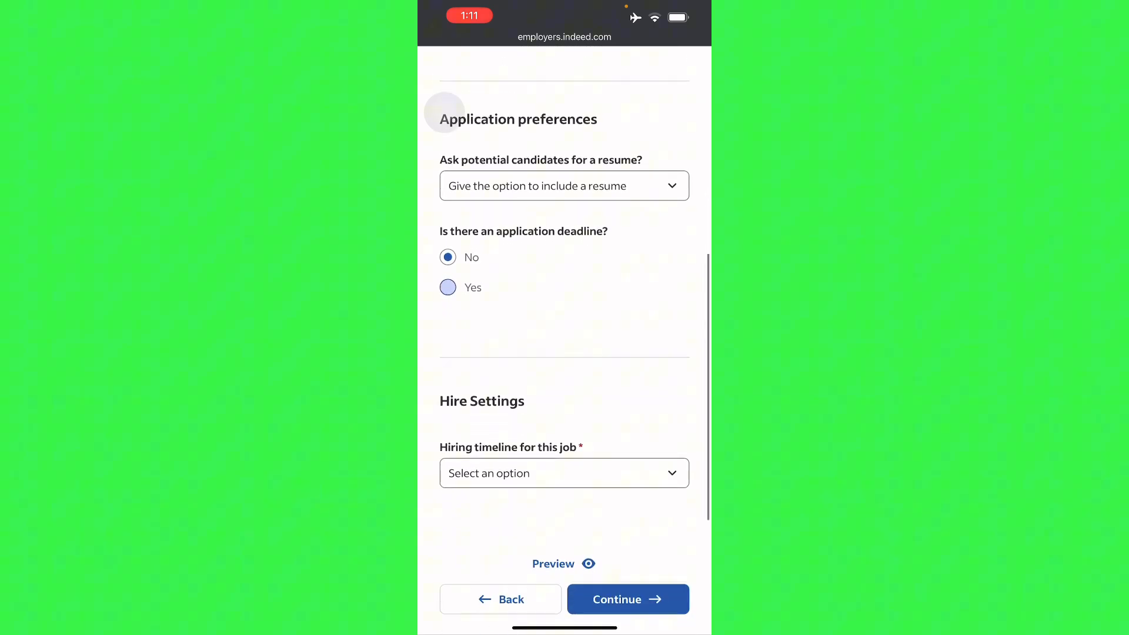
click(564, 186)
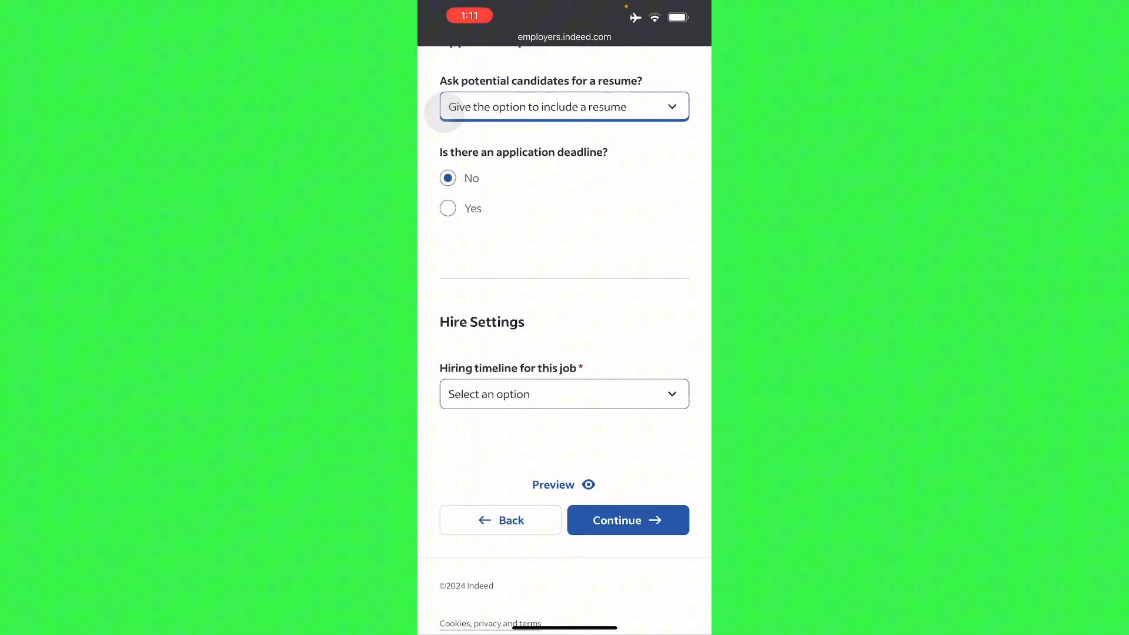
scroll(down, 3)
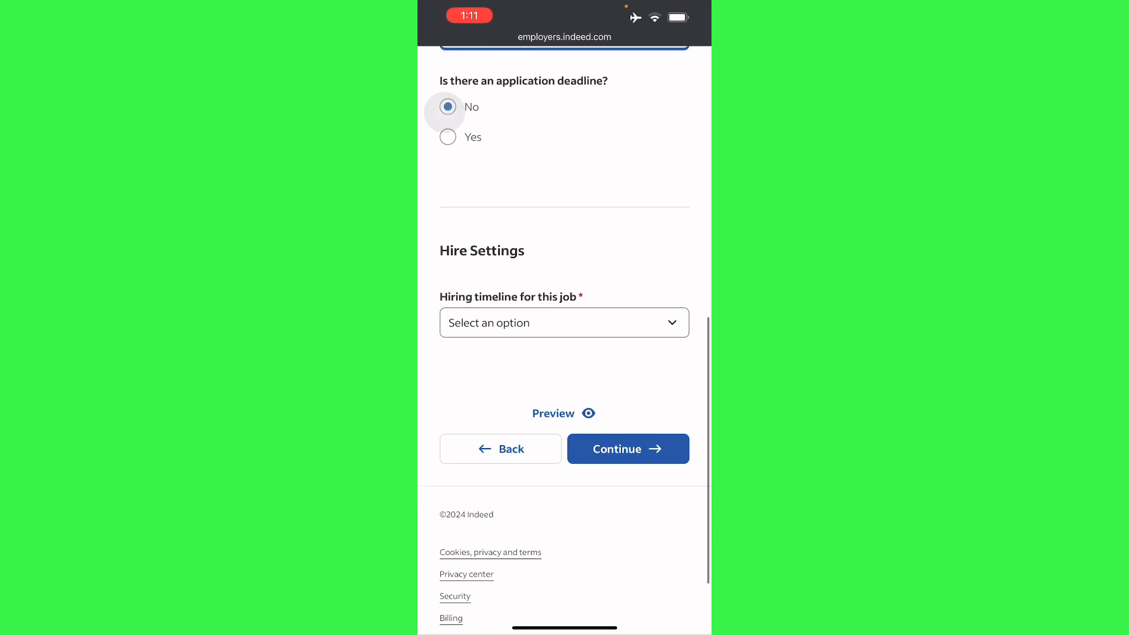
scroll(down, 3)
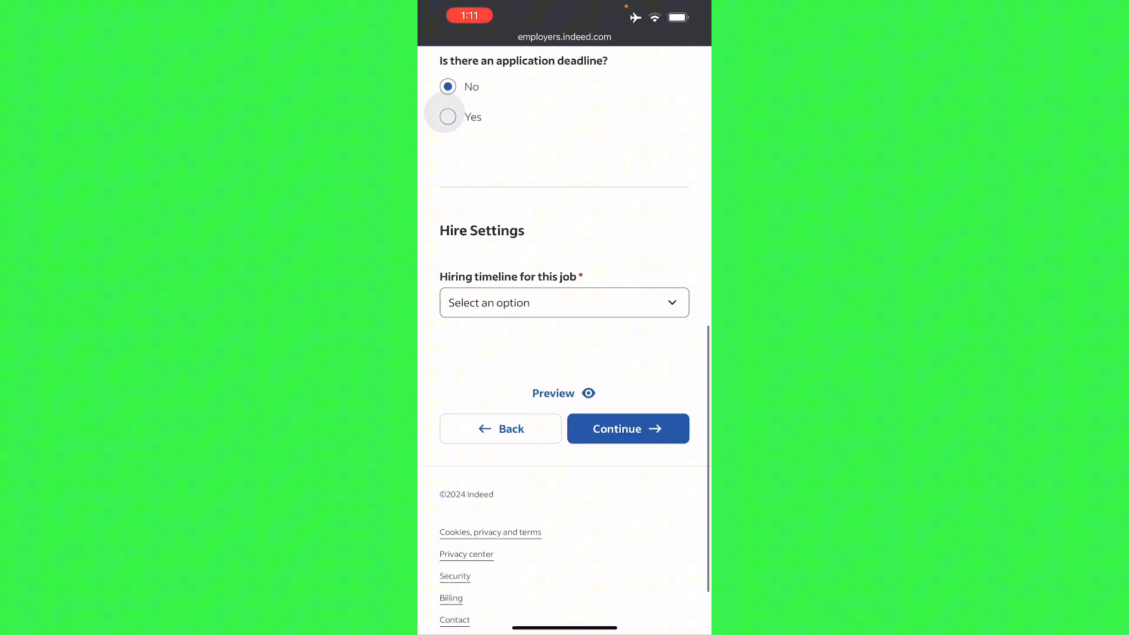
click(564, 302)
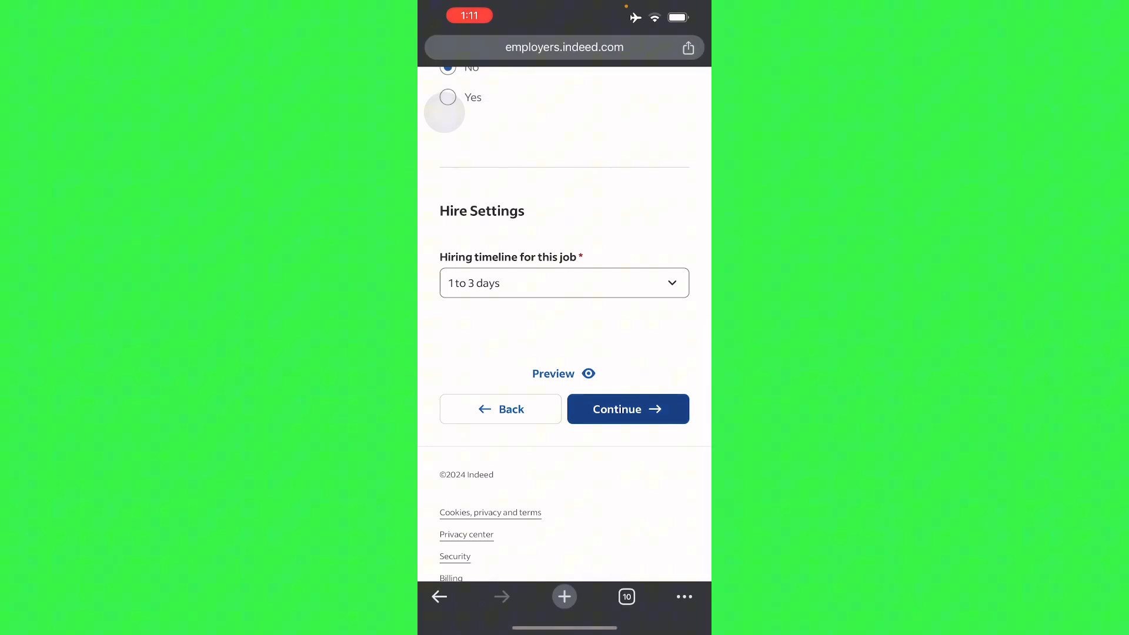
Submit the hiring settings and reach the screening questions step
click(627, 410)
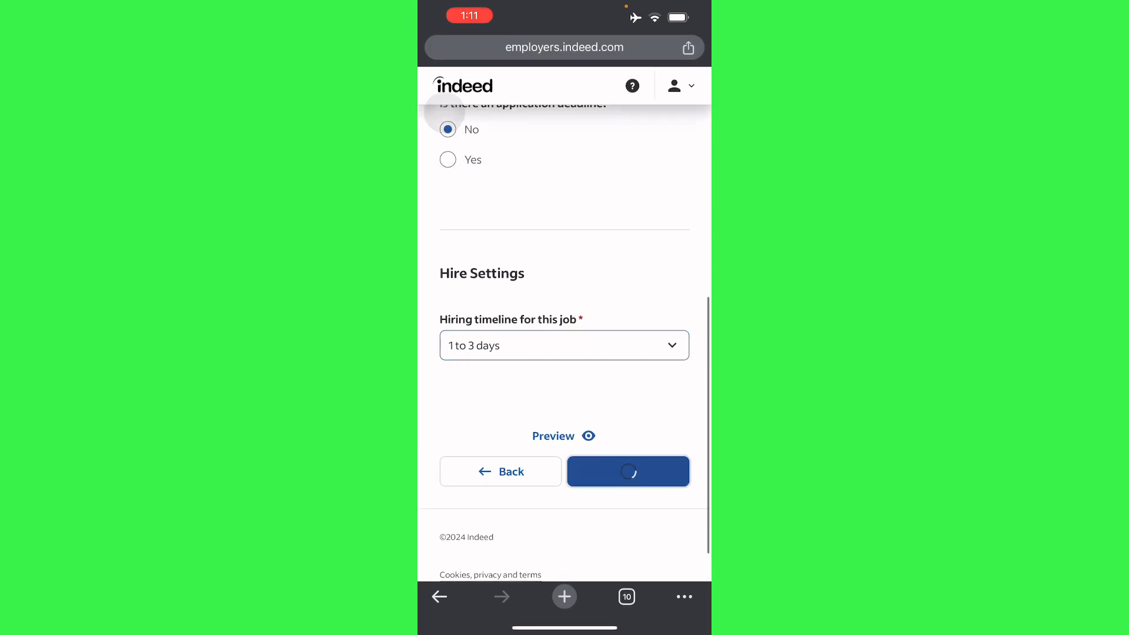
click(627, 471)
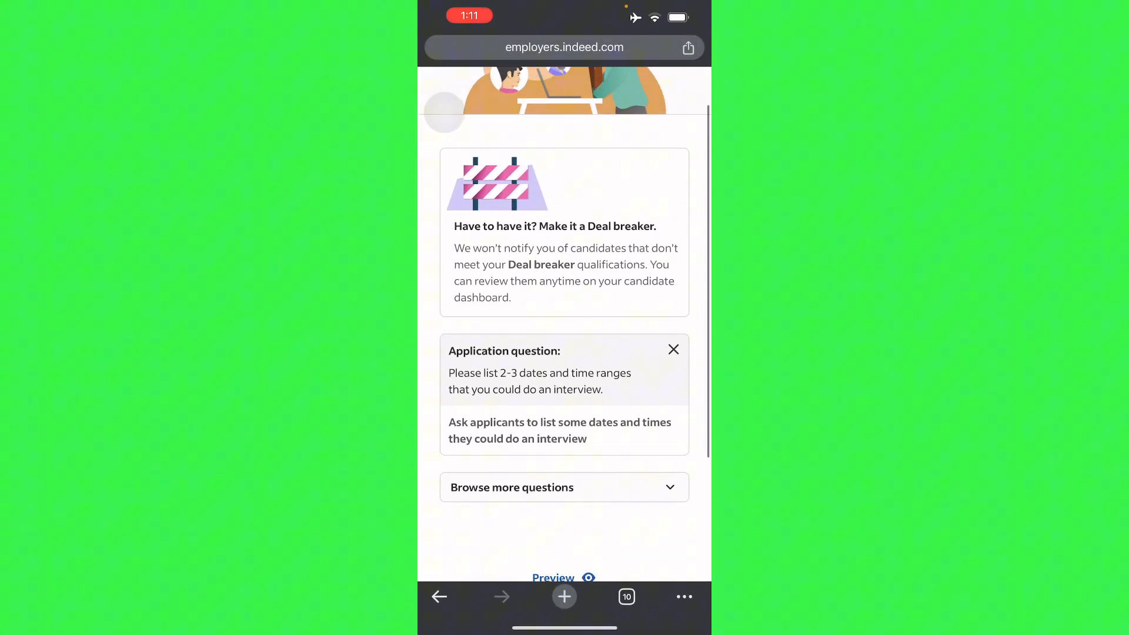
Keep the interview-availability question and continue to the Review page
scroll(down, 3)
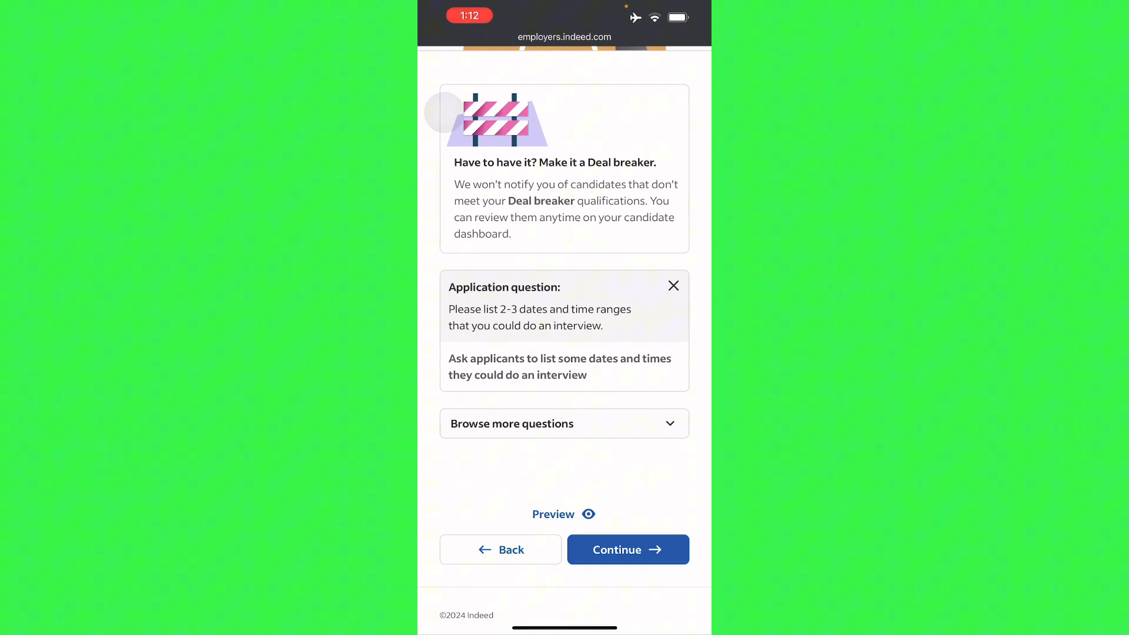
click(563, 424)
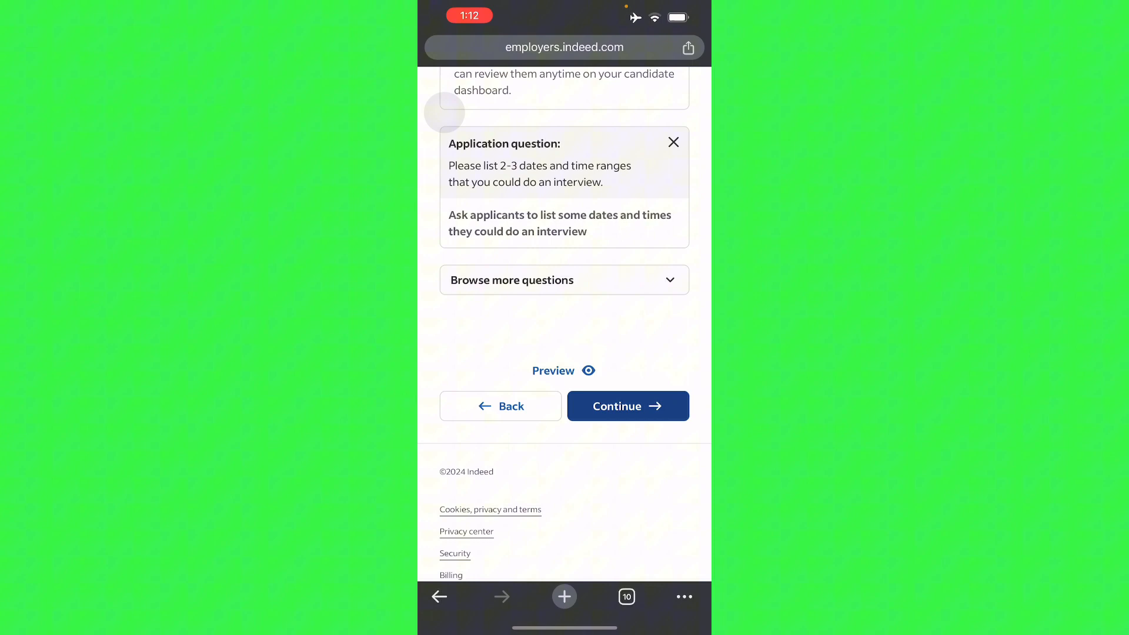
click(627, 406)
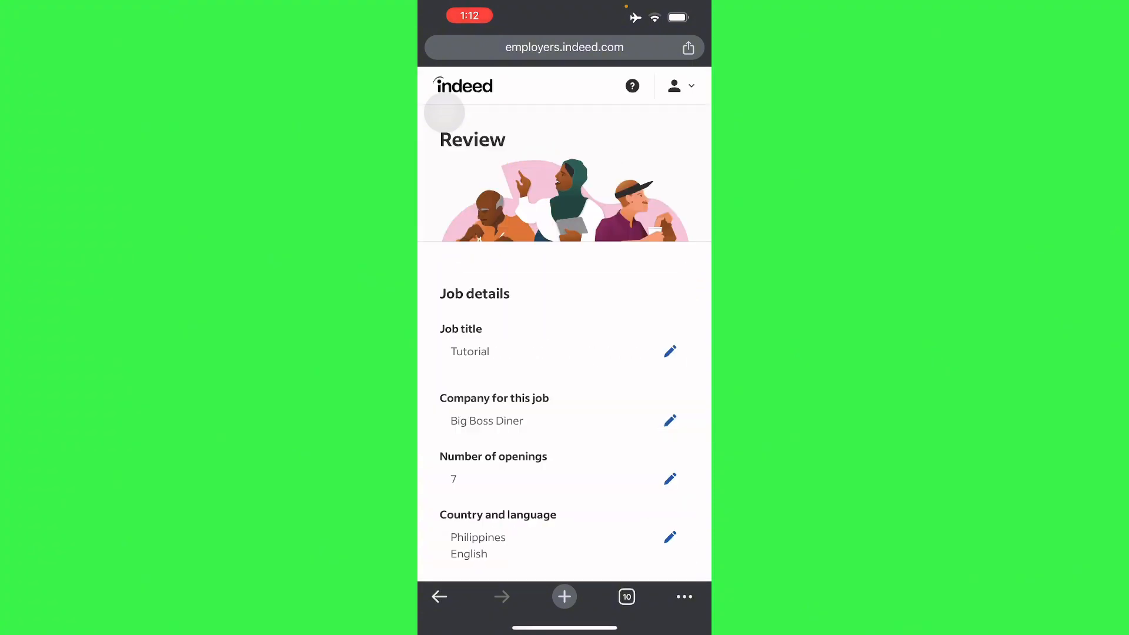
Look over the Review page and confirm the job post details
scroll(down, 3)
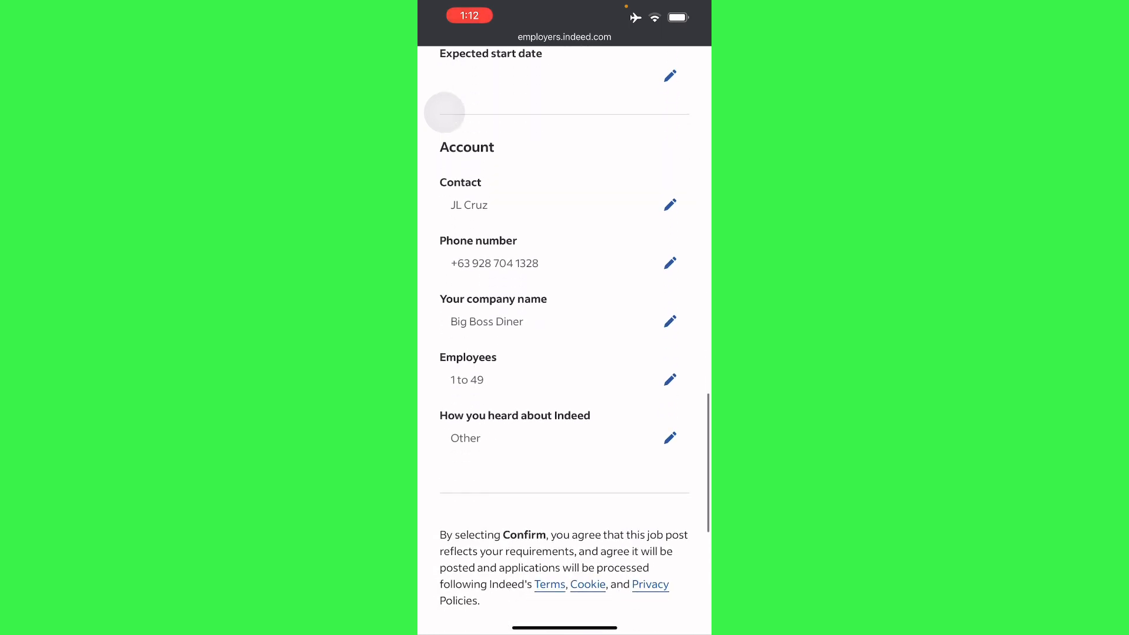
scroll(up, 3)
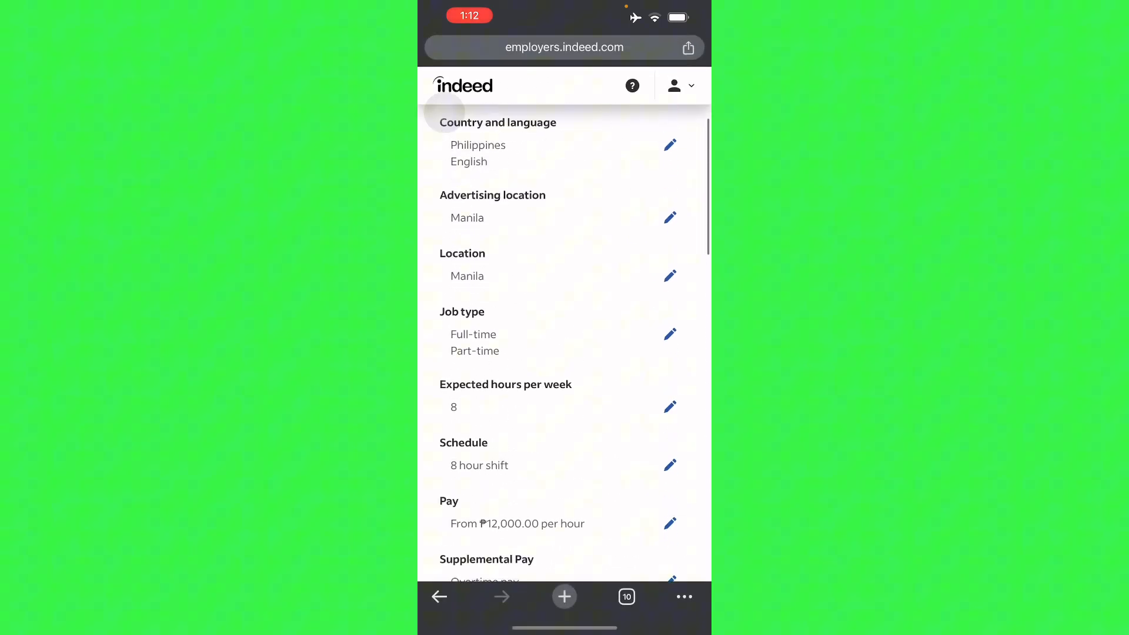
scroll(down, 3)
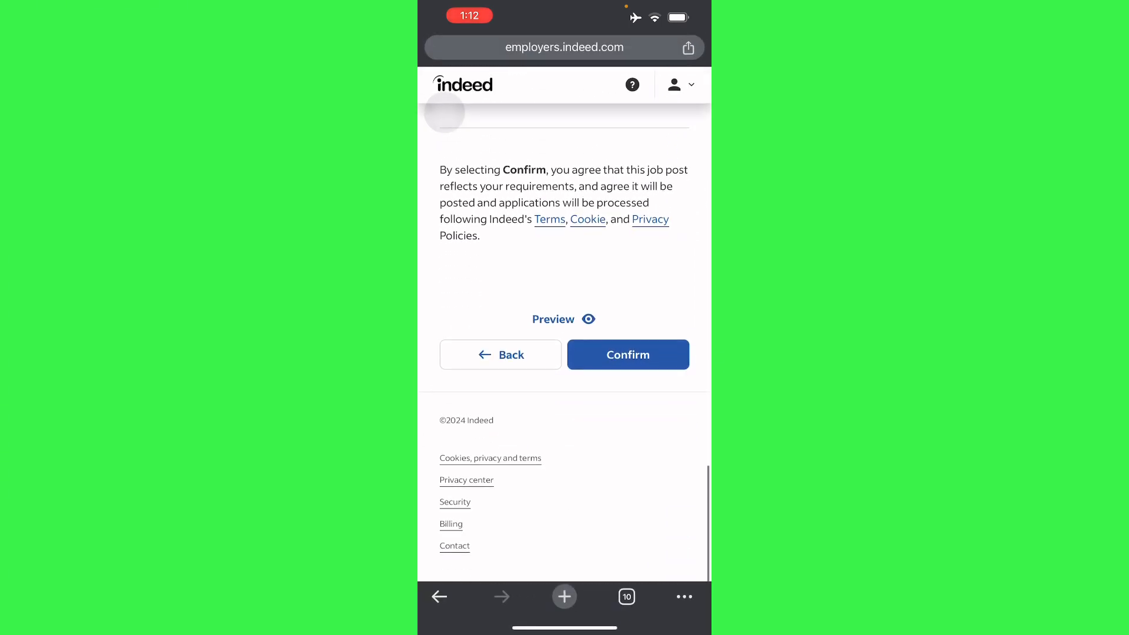
click(626, 354)
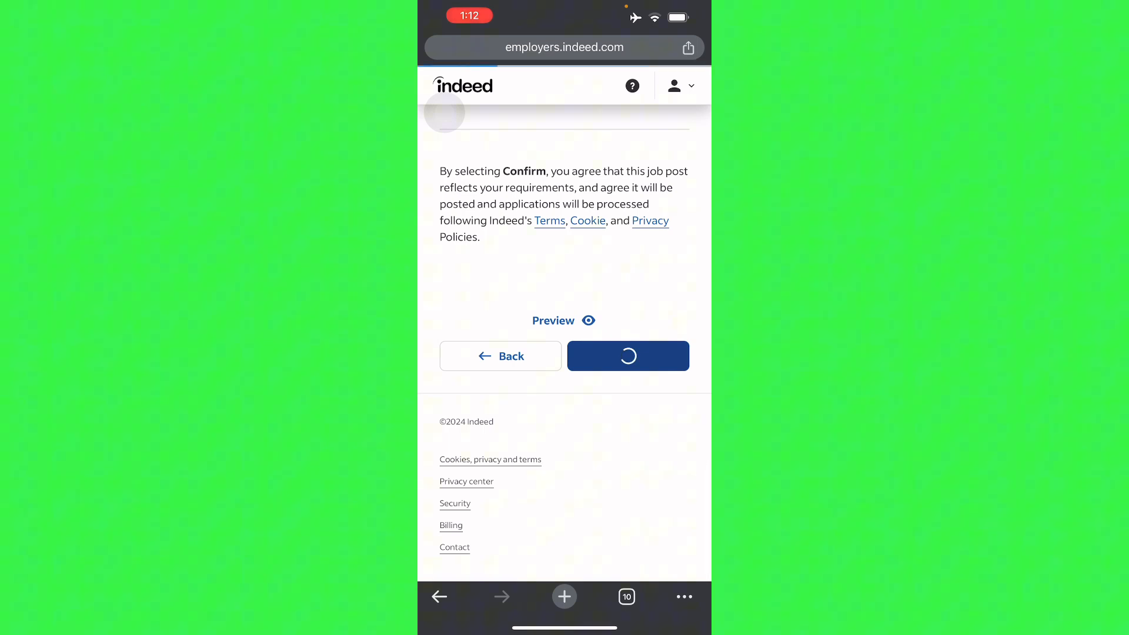
click(627, 355)
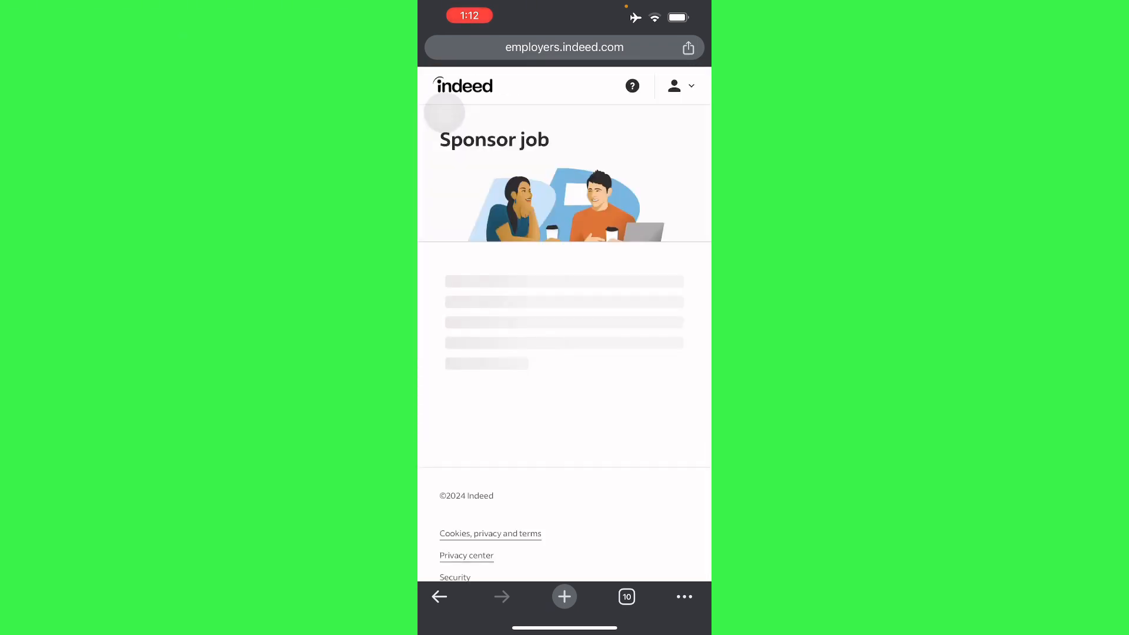
Scroll the Sponsor job page past Ad duration, Ad budget and Add label to the bottom buttons
scroll(down, 3)
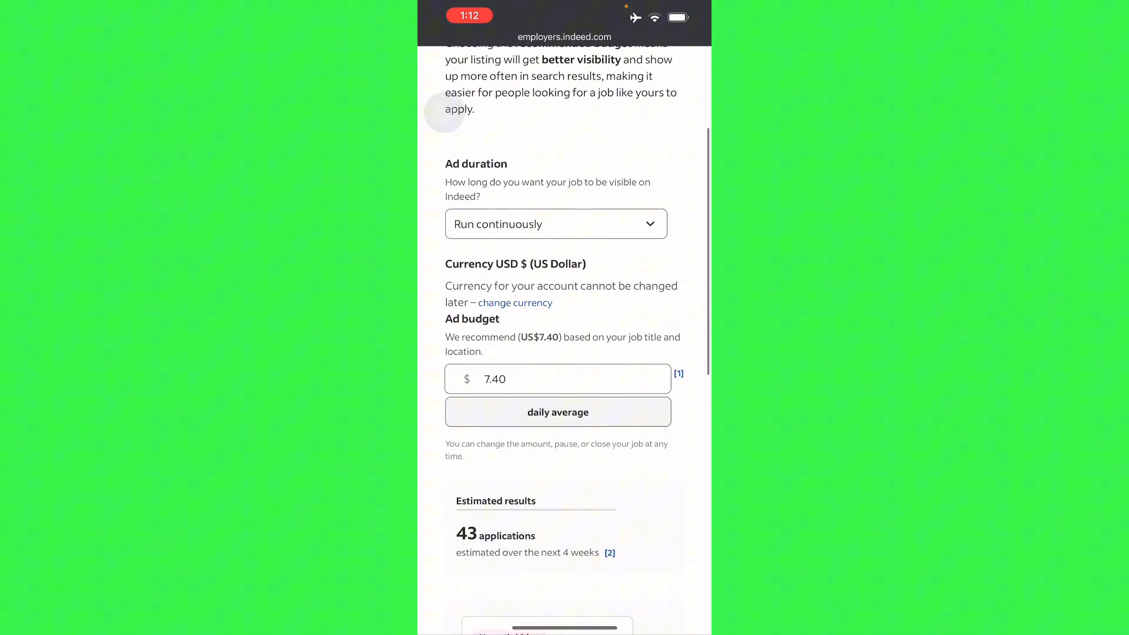
scroll(down, 3)
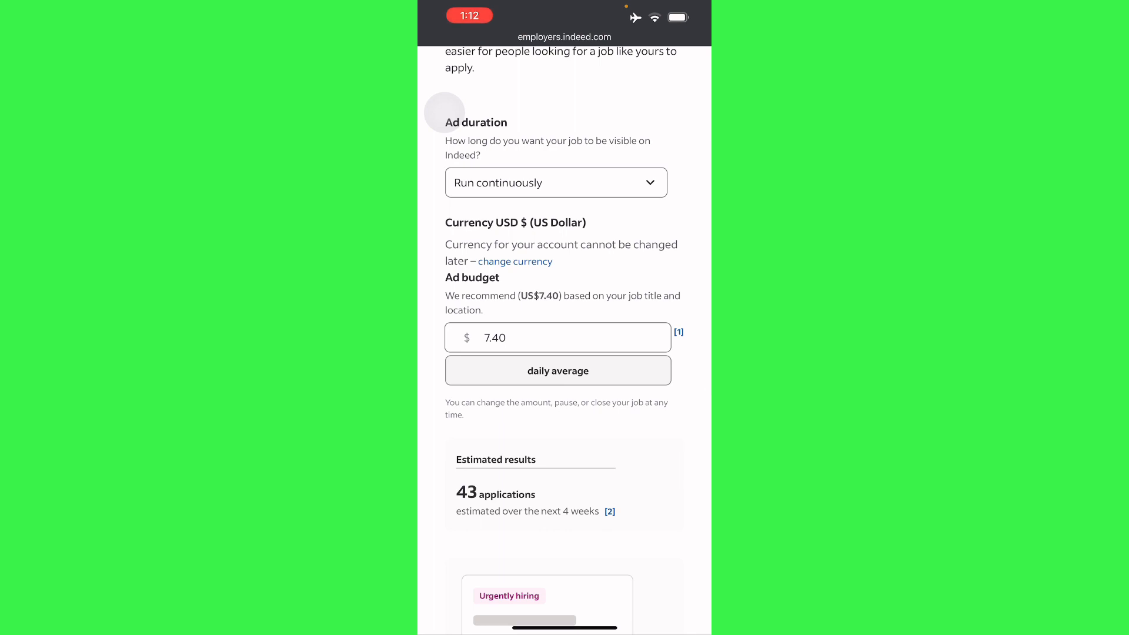
scroll(down, 3)
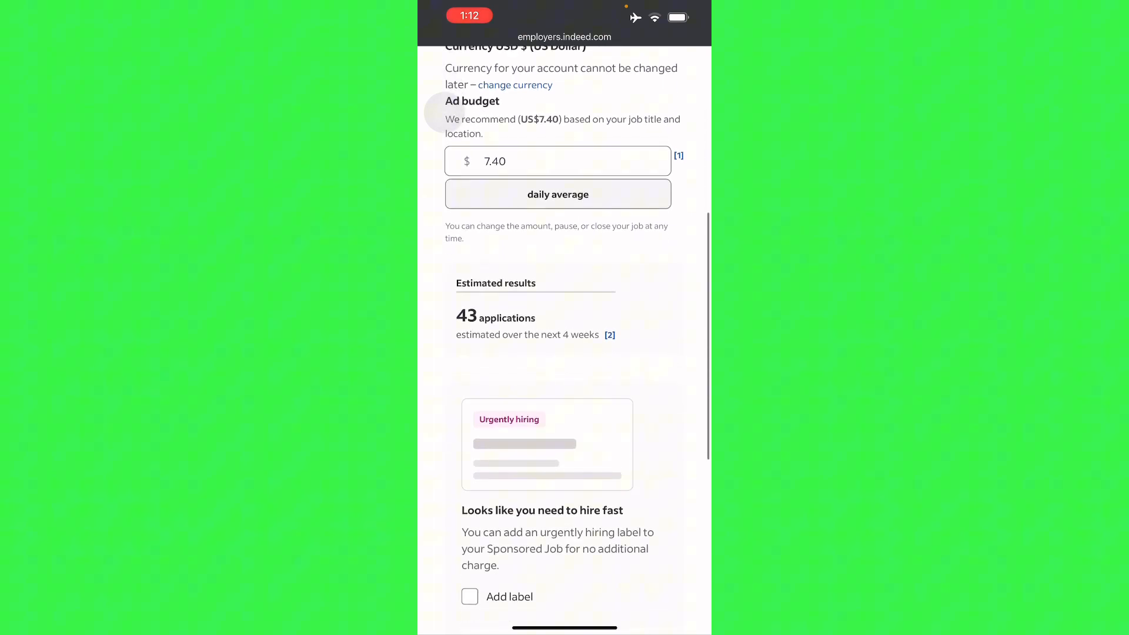
scroll(down, 3)
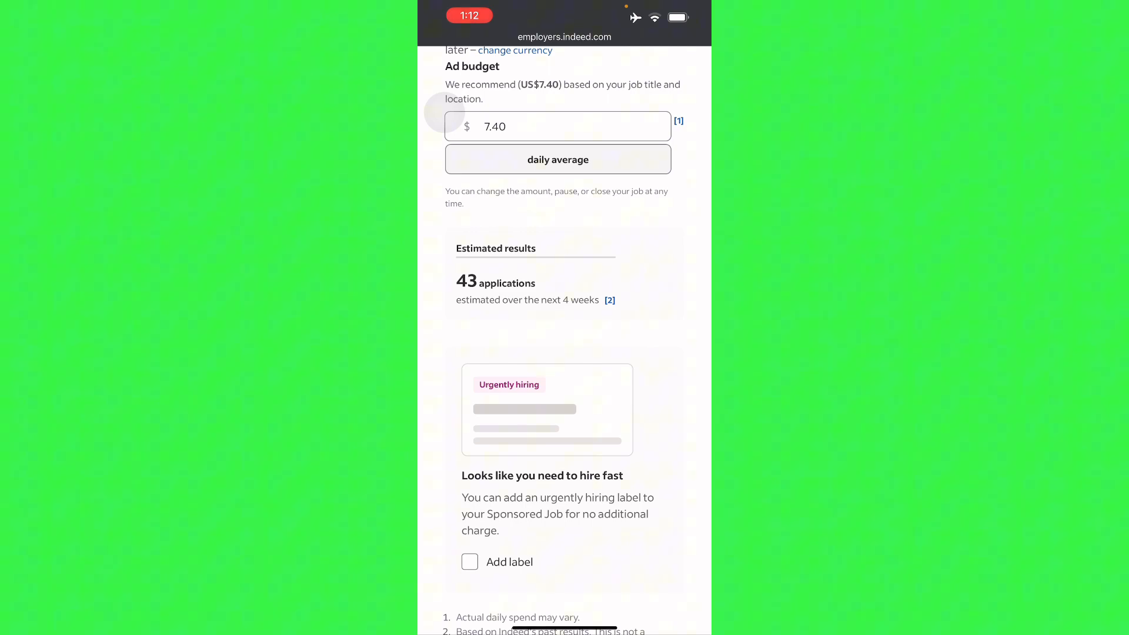
scroll(down, 3)
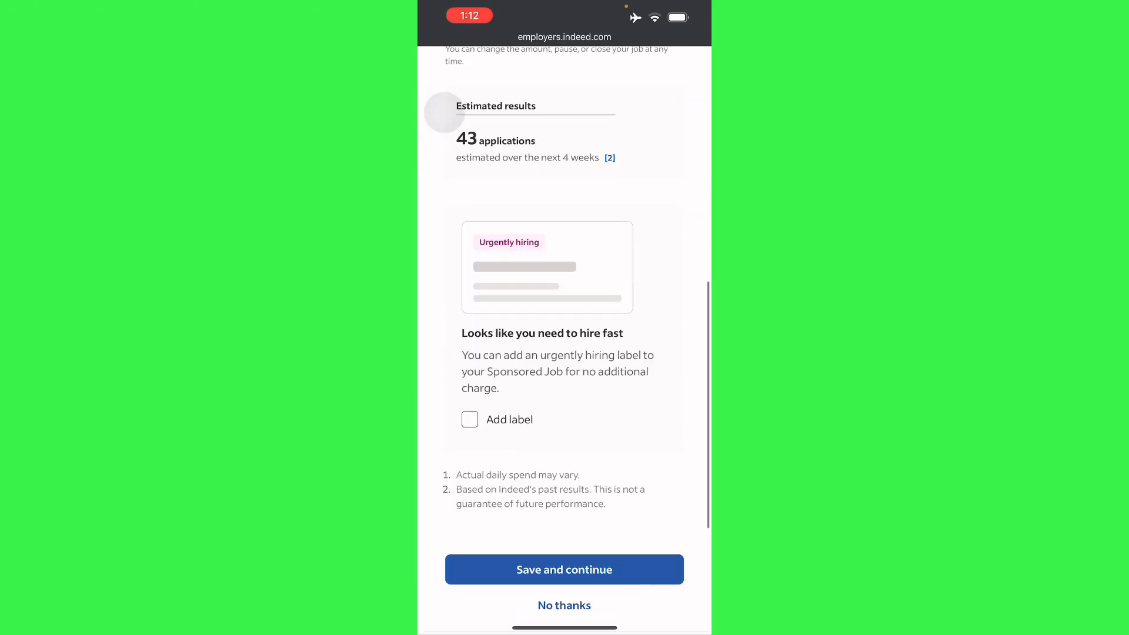
scroll(down, 3)
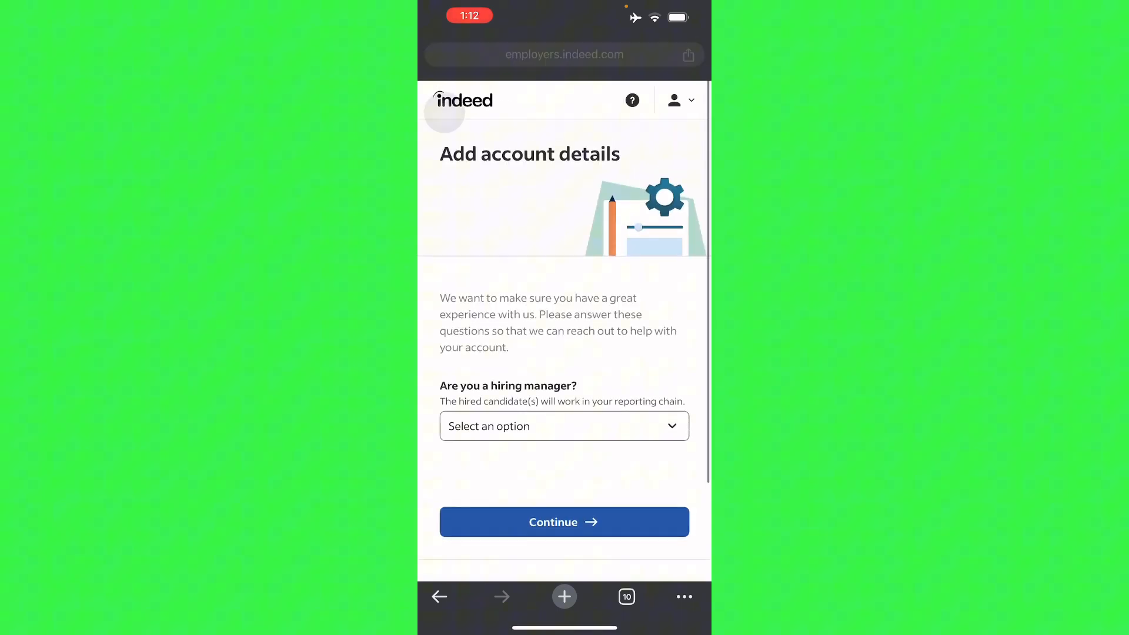
Answer No to 'Are you a hiring manager?' and continue to the Jobs dashboard with one open job
scroll(down, 3)
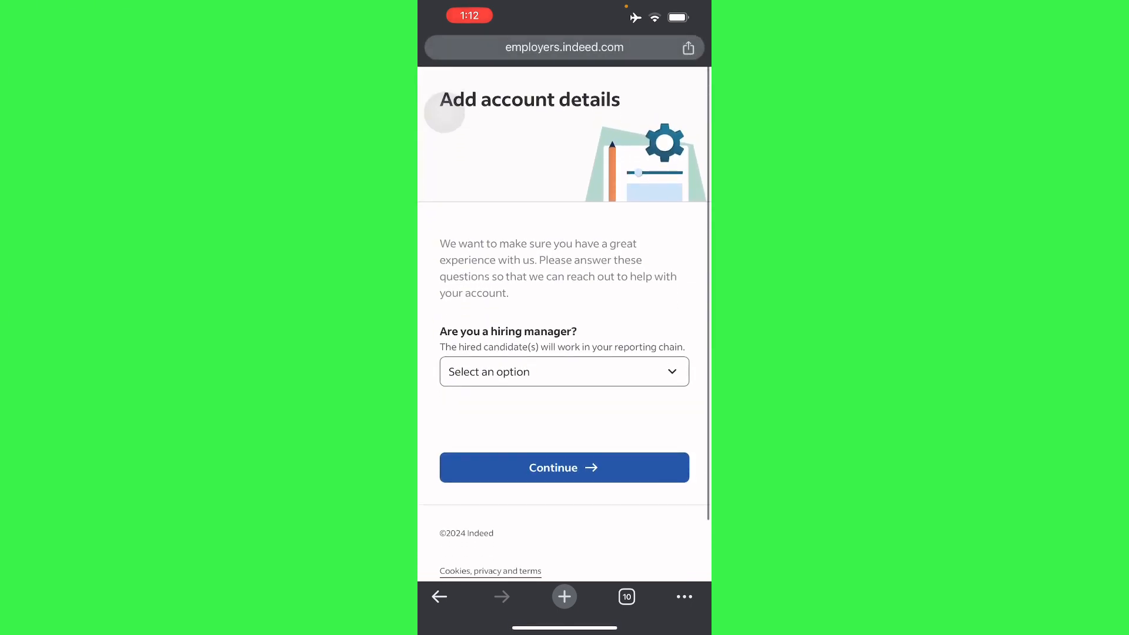
click(563, 372)
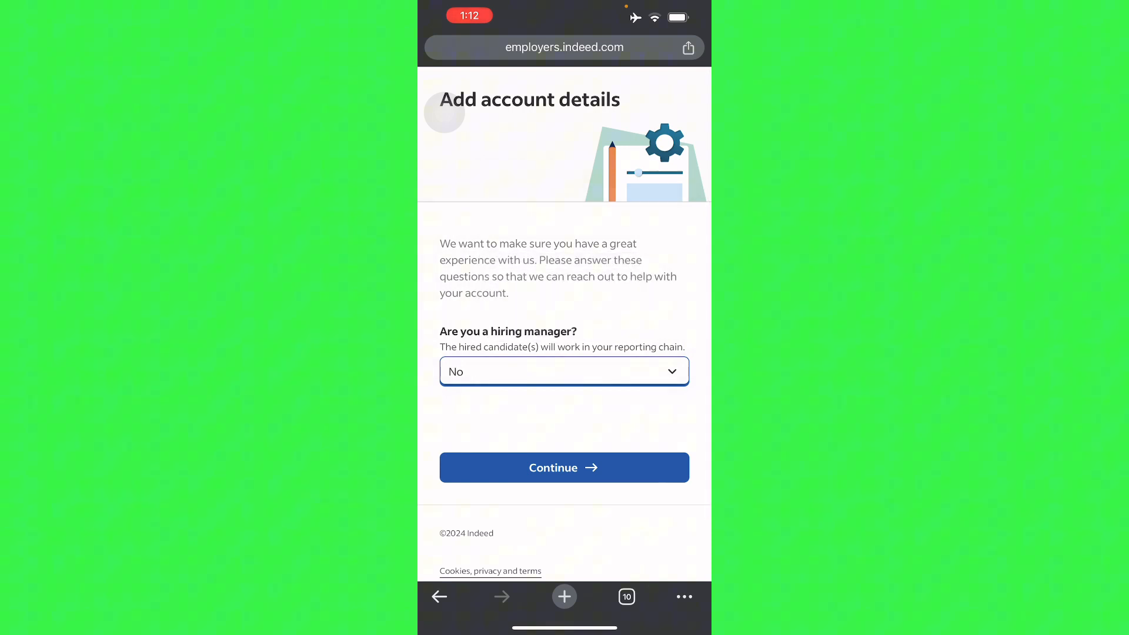
click(563, 467)
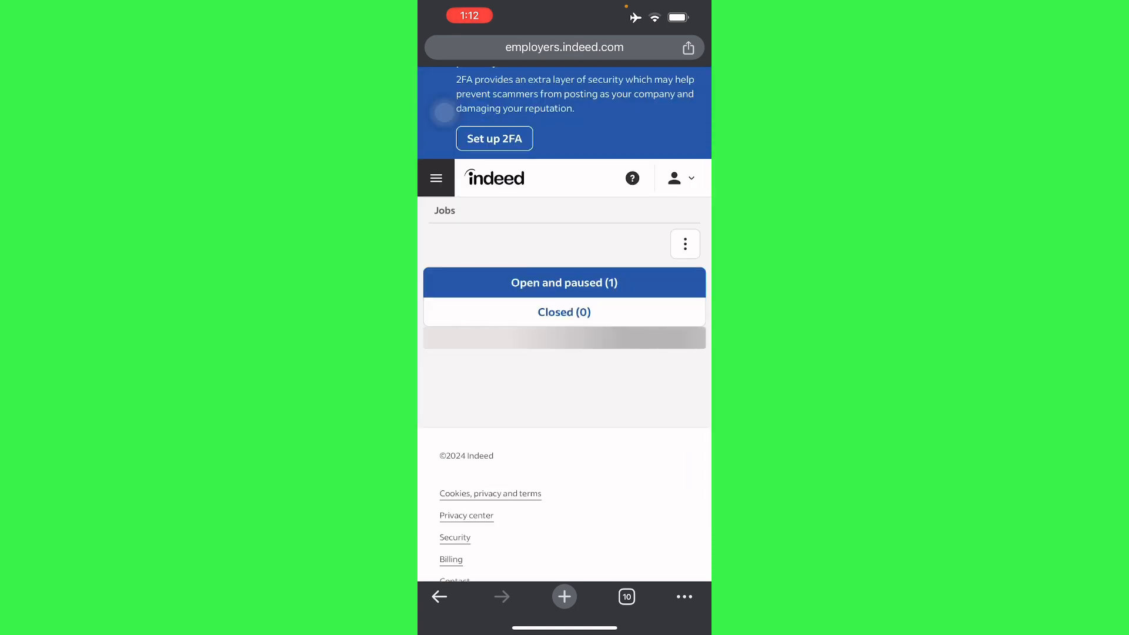